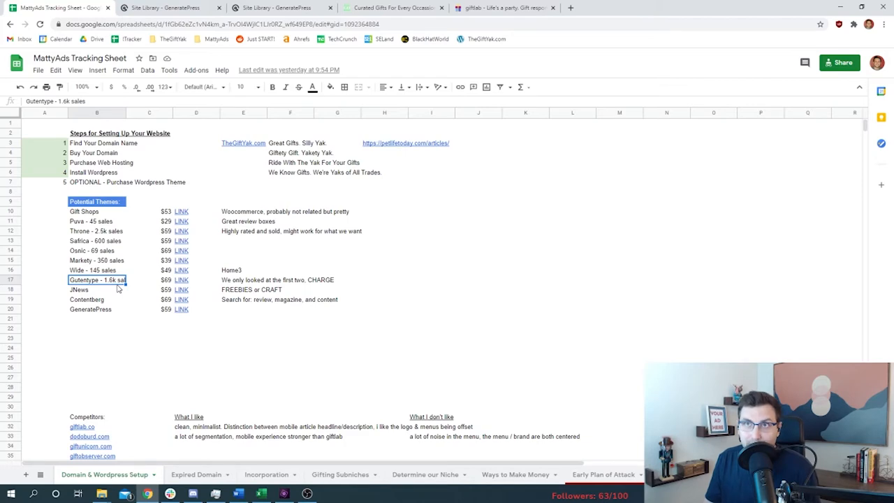
Open the Gutentype theme's demo site from the sheet and scroll through it.
left_click(181, 279)
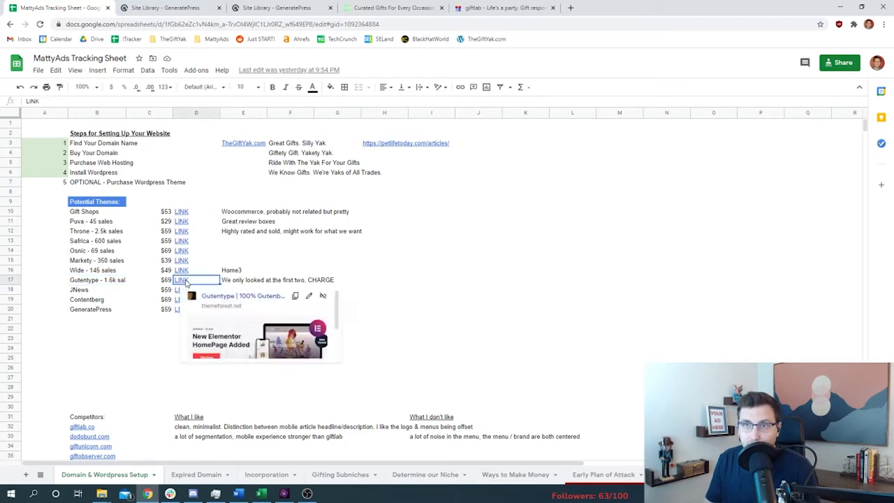
left_click(181, 279)
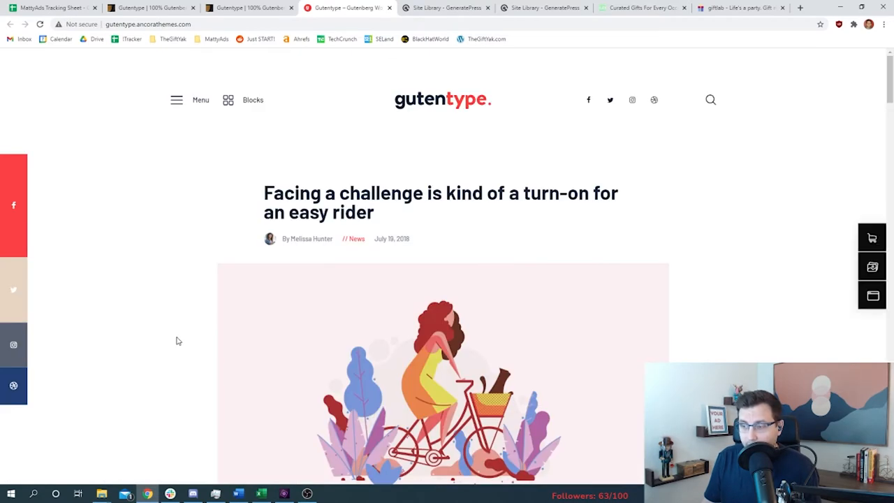
mouse_move(349, 201)
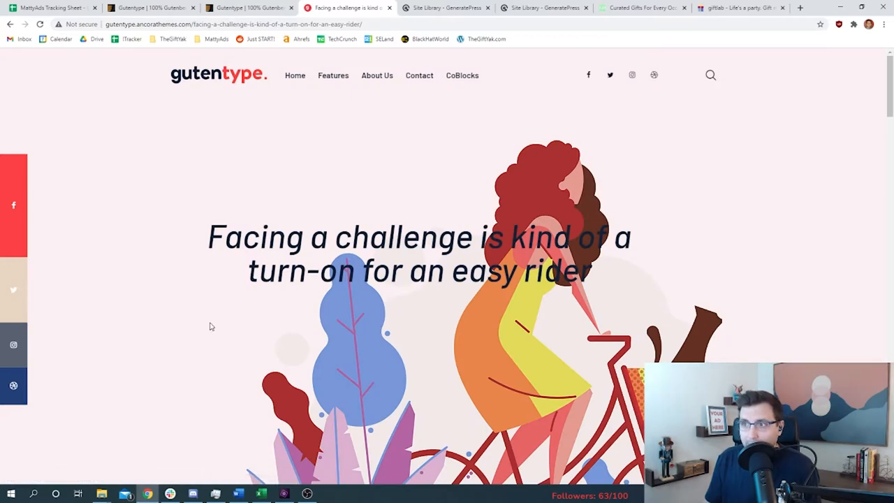
scroll("down", 3)
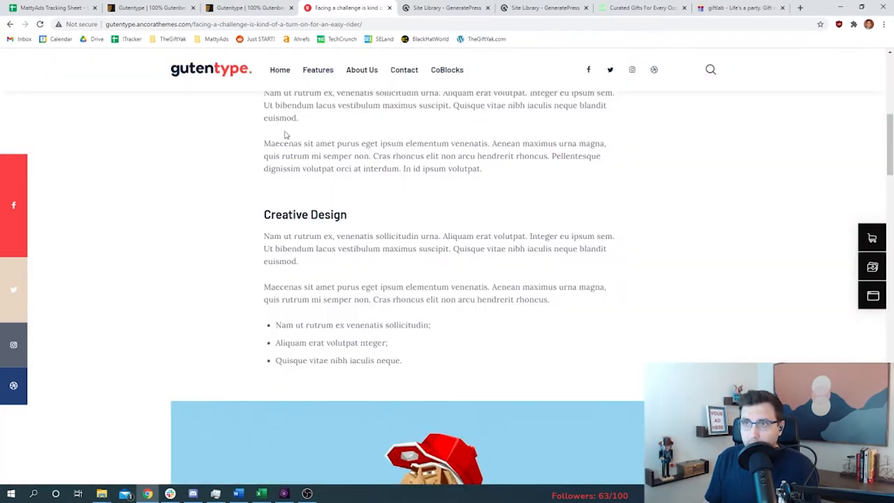
scroll("down", 3)
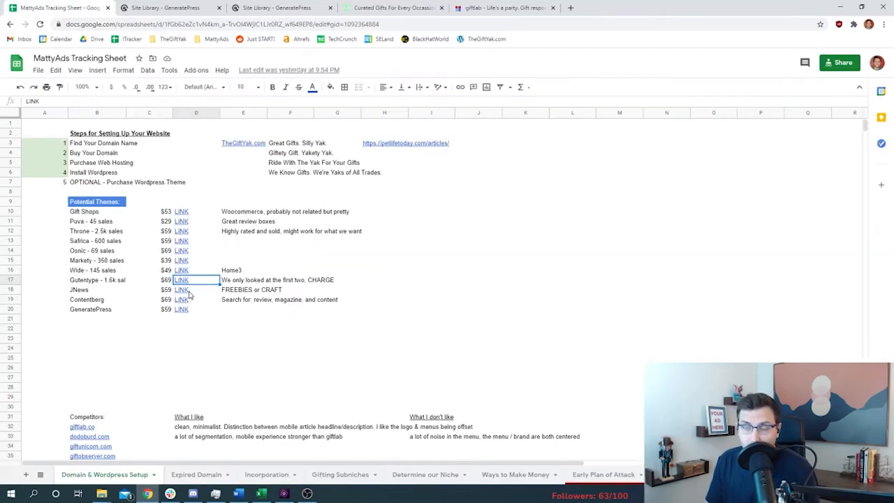
Open the JNews theme's marketplace page and browse its live demo.
left_click(181, 289)
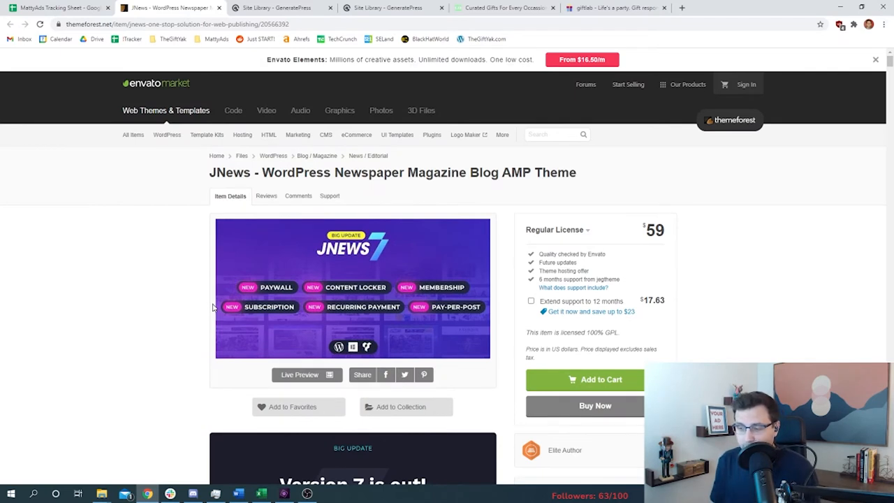
mouse_move(171, 263)
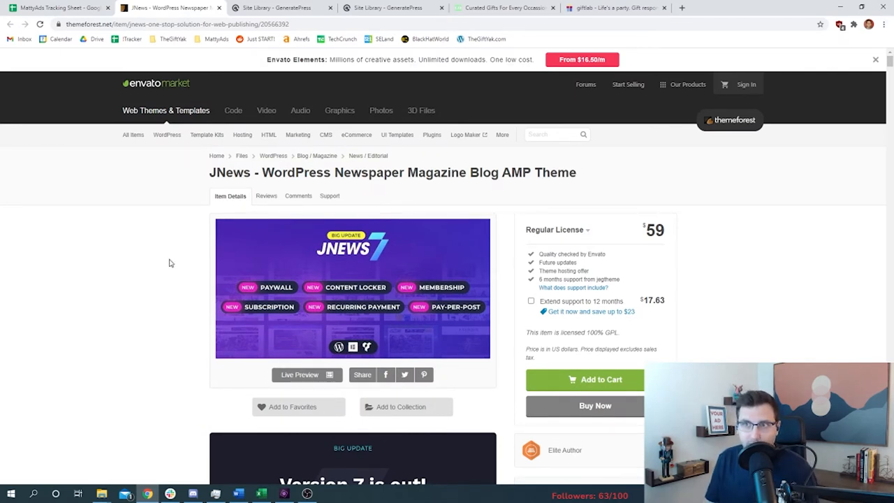
left_click(299, 374)
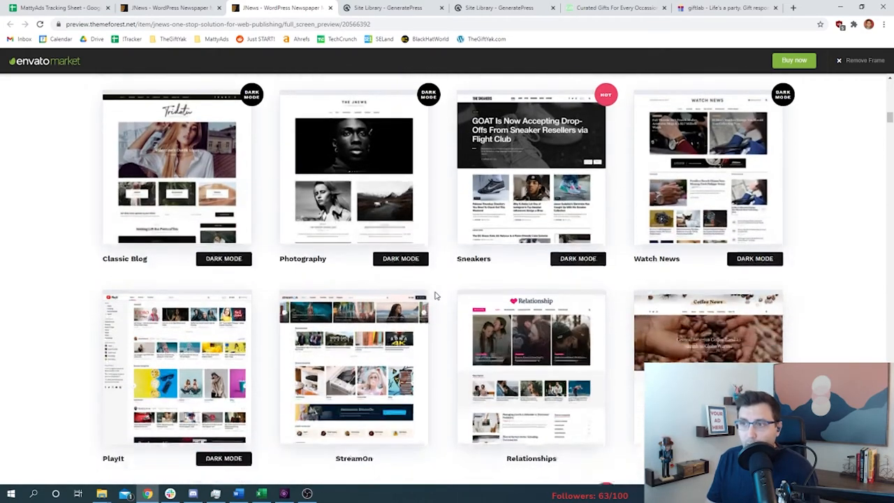
scroll("down", 3)
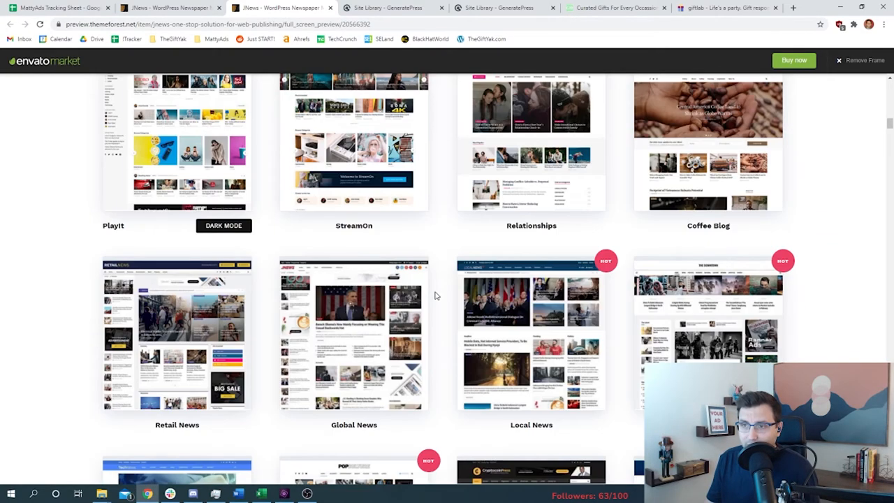
scroll("down", 3)
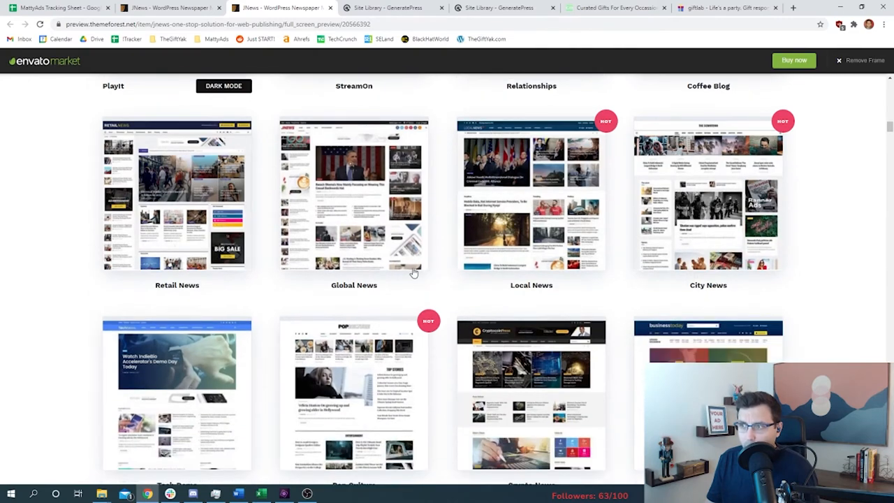
scroll("down", 3)
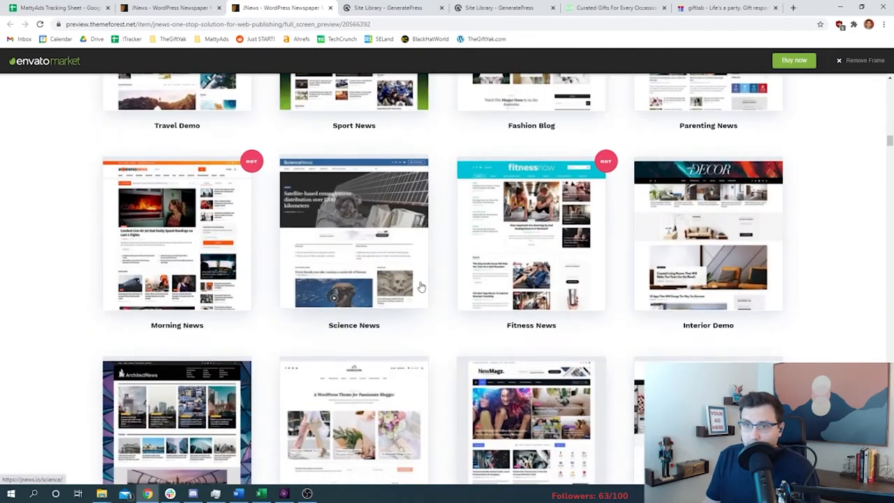
scroll("down", 3)
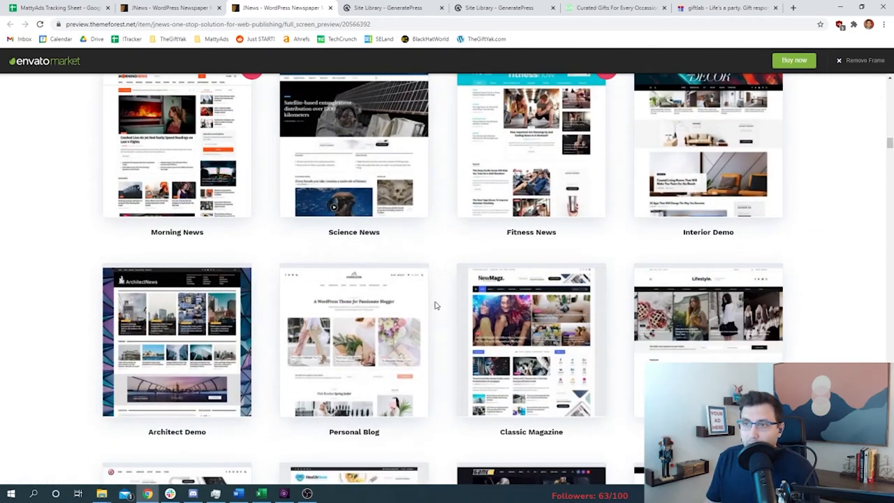
mouse_move(363, 330)
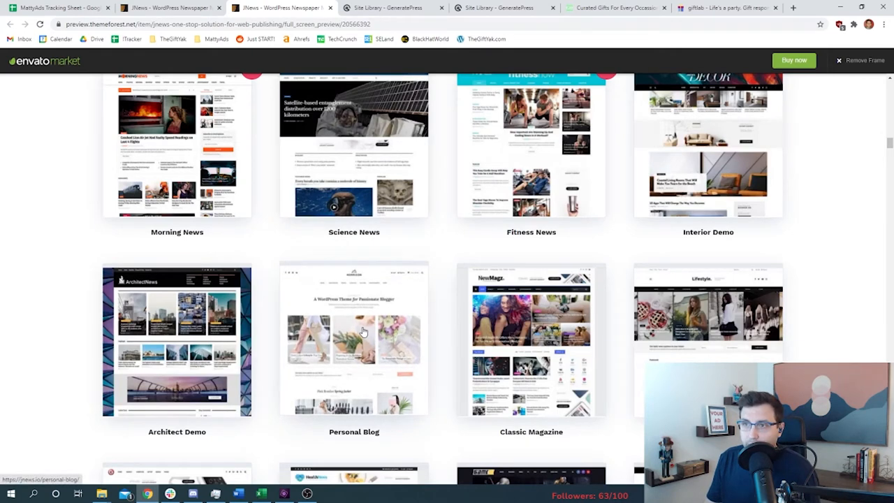
Browse JNews's Personal Blog demo and its Don't Follow Lifestyle post, then open GeneratePress's website from the sheet.
left_click(354, 338)
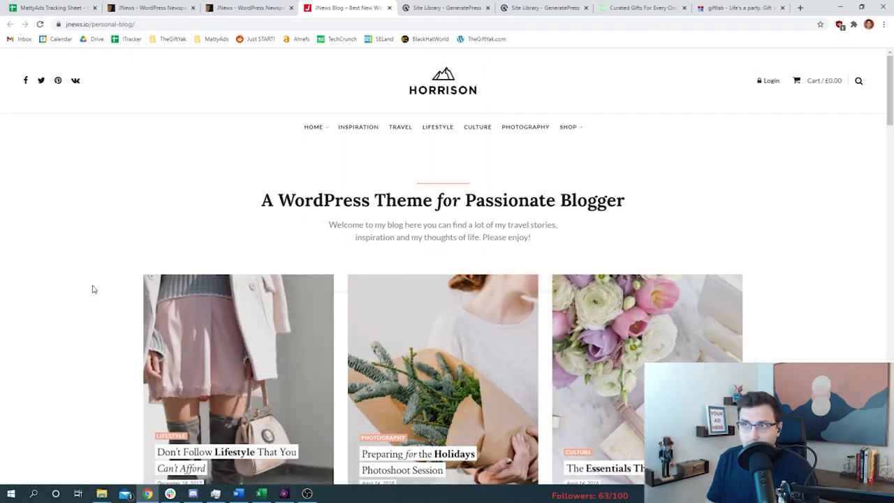
scroll("down", 3)
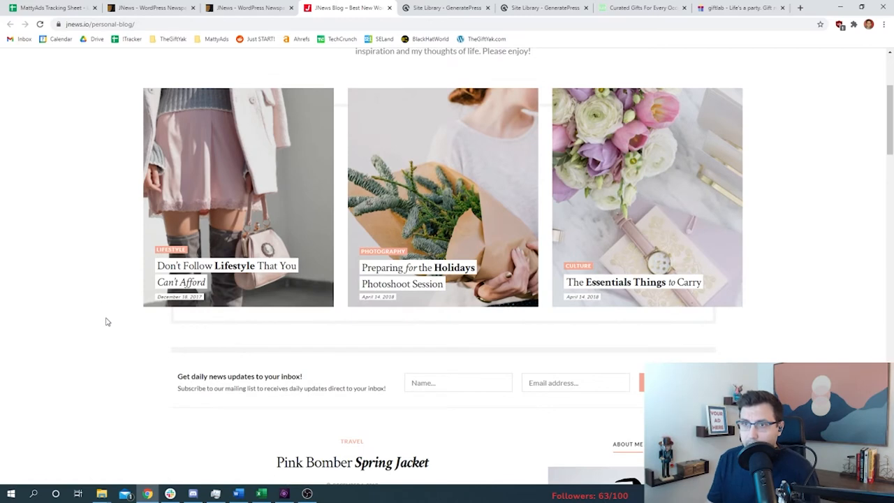
left_click(237, 198)
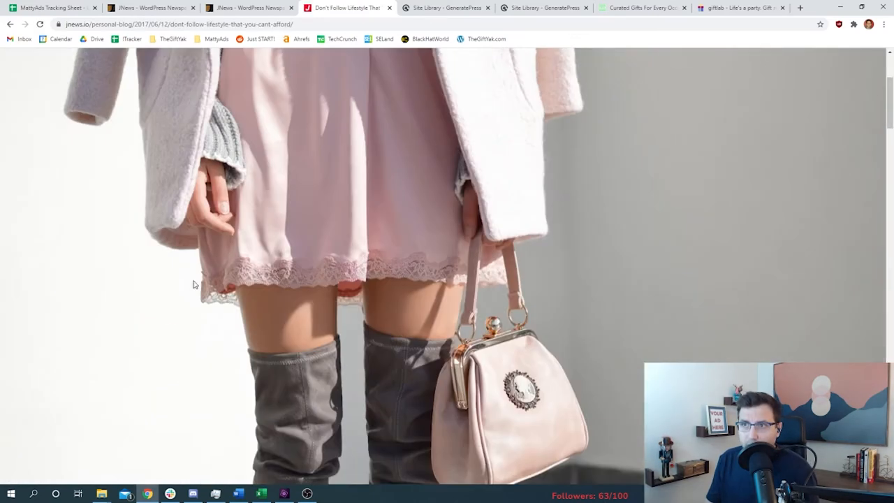
scroll("down", 3)
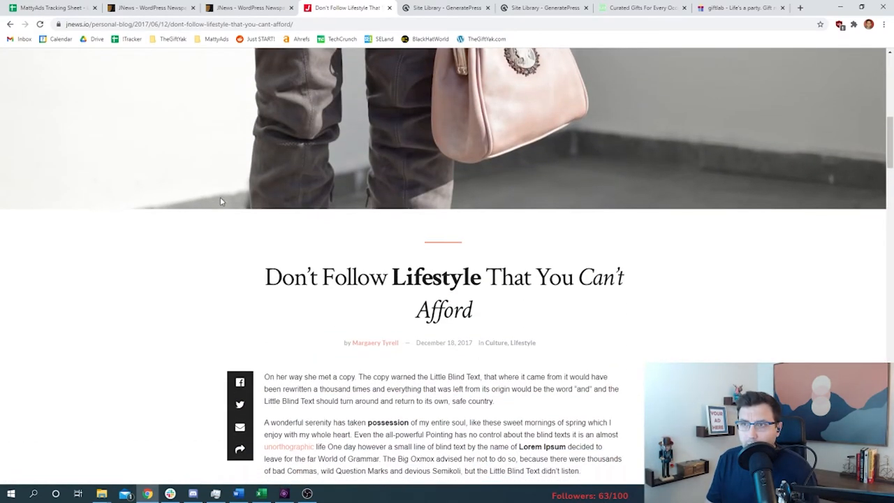
scroll("down", 3)
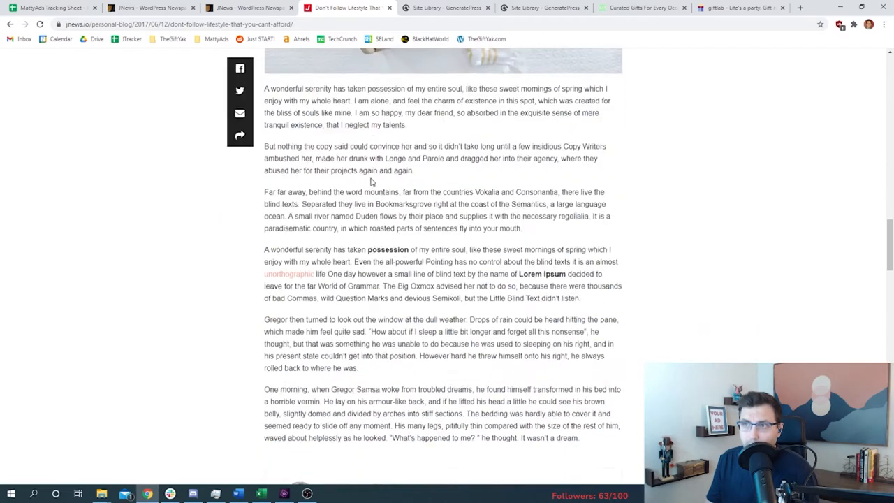
scroll("down", 3)
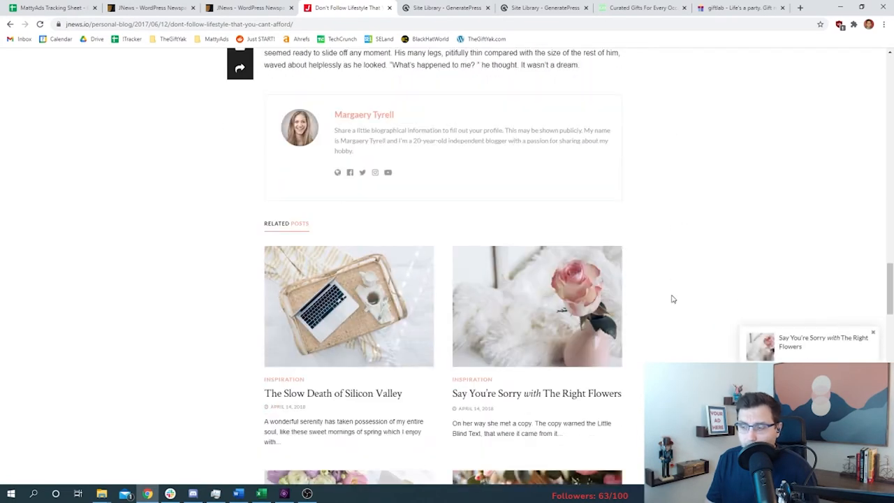
left_click(53, 8)
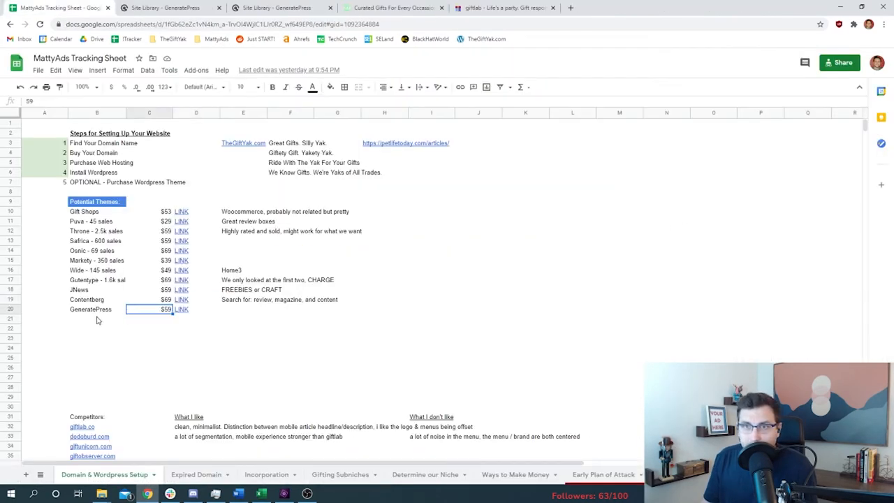
left_click(97, 320)
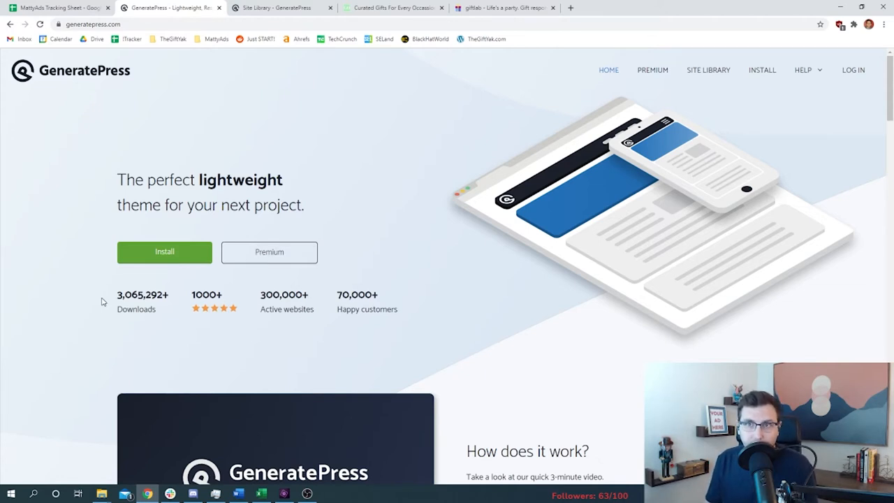
Scroll GeneratePress's premium modules and open the Site Library's Learn more page.
scroll("down", 3)
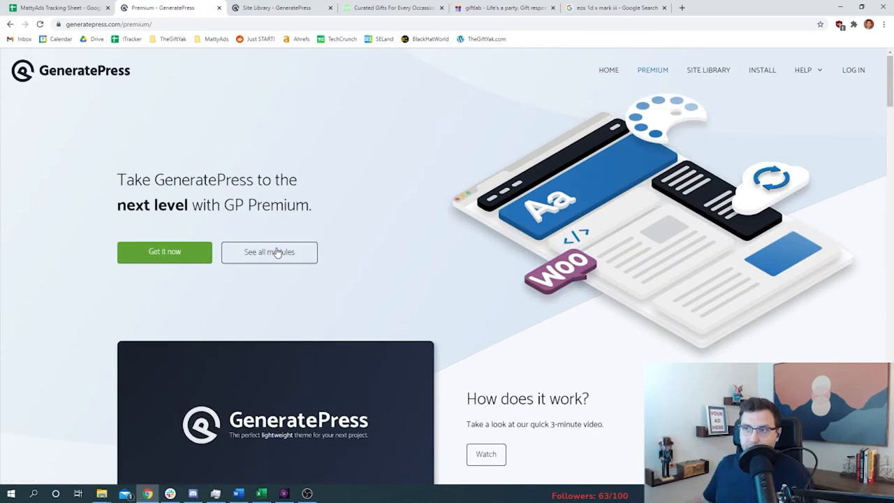
mouse_move(109, 286)
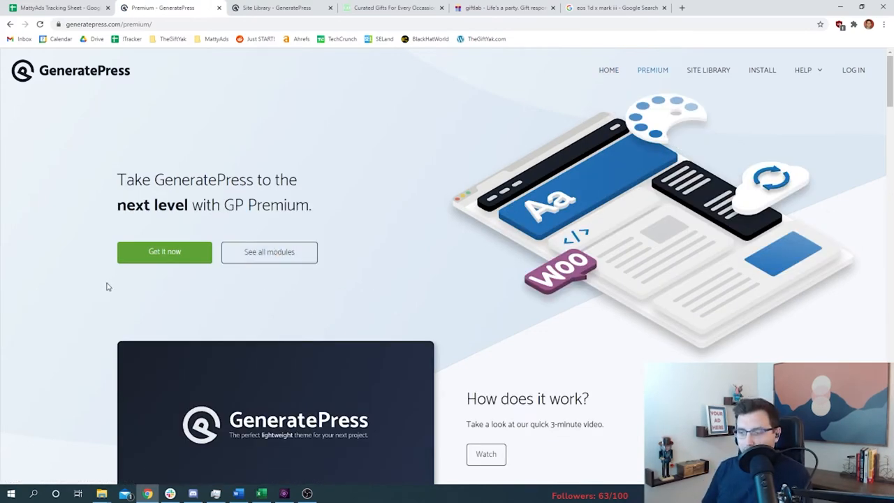
scroll("down", 3)
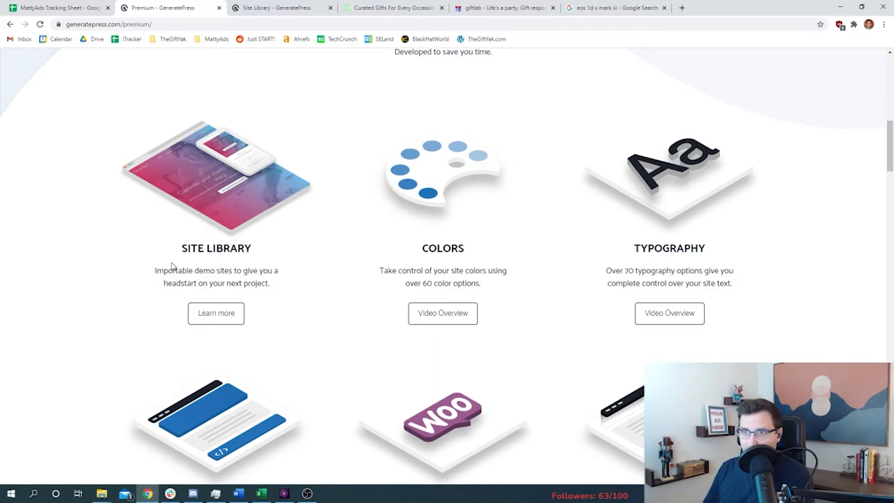
left_click(216, 313)
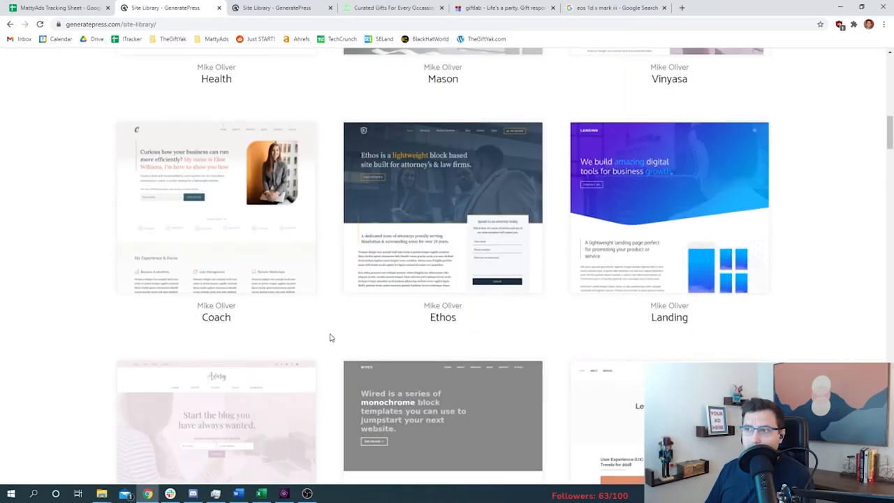
Scroll the Charge starter site preview to its post grid, then switch to the giftlab tab.
scroll("down", 3)
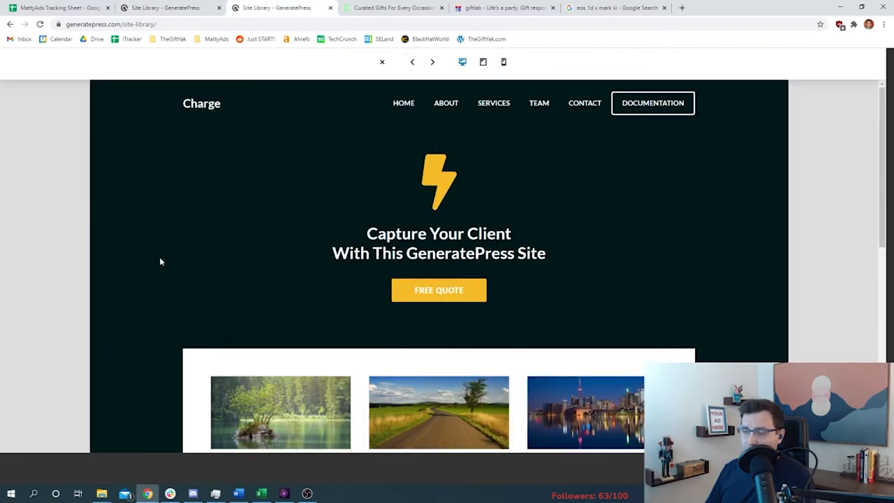
mouse_move(141, 239)
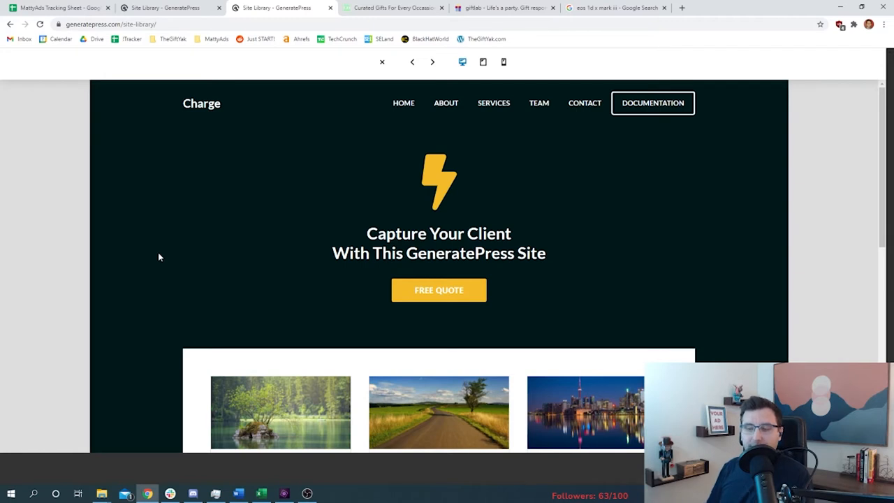
mouse_move(617, 62)
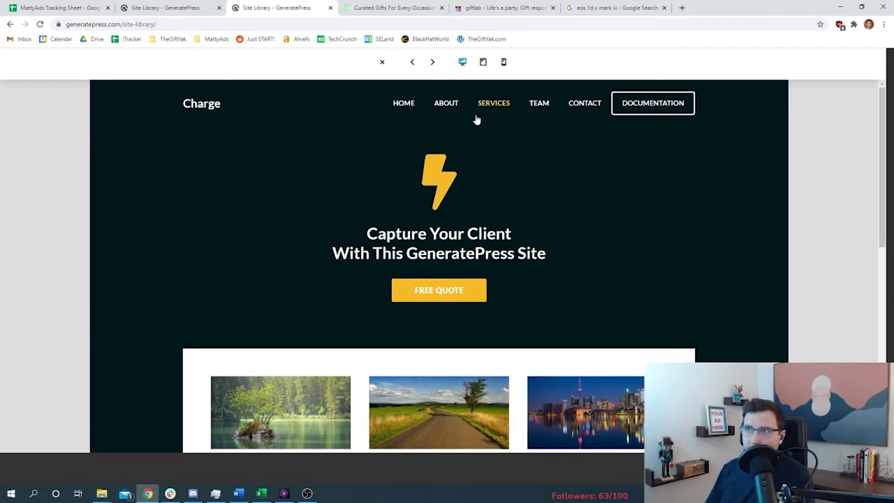
mouse_move(324, 340)
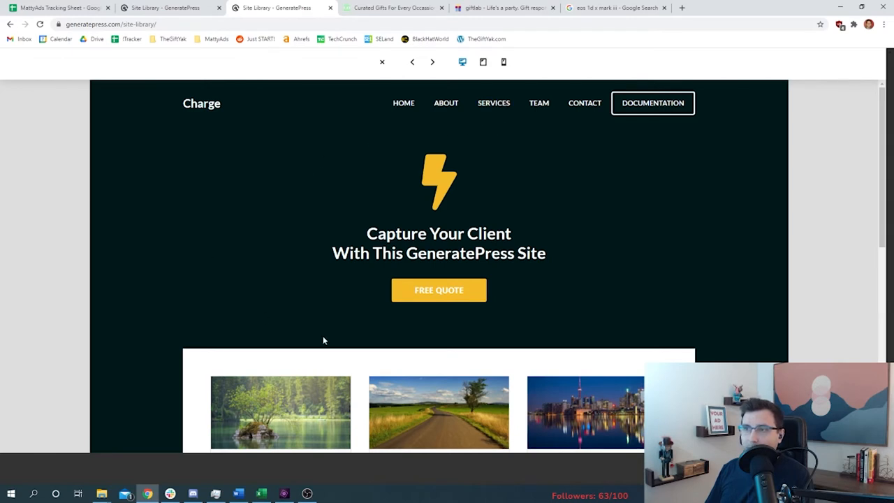
scroll("down", 3)
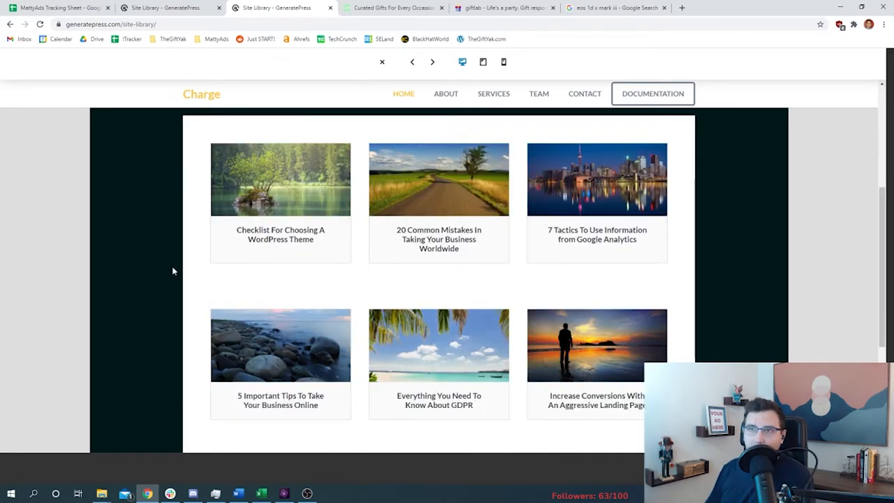
mouse_move(198, 252)
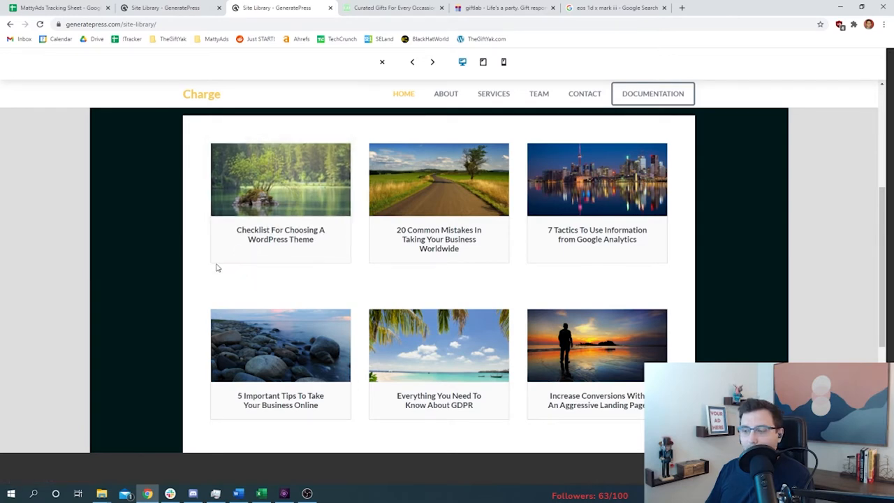
left_click(503, 8)
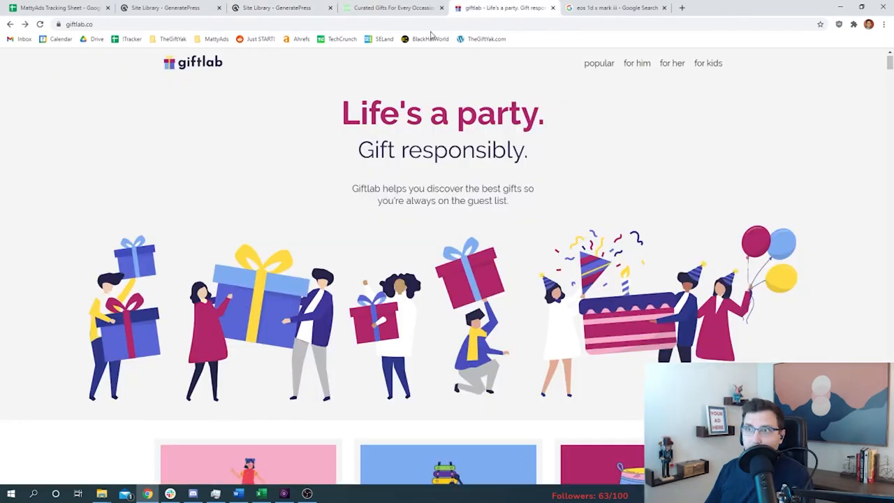
Scroll giftlab.co's article cards and switch to the TheGiftYak.com WordPress admin tab.
scroll("down", 3)
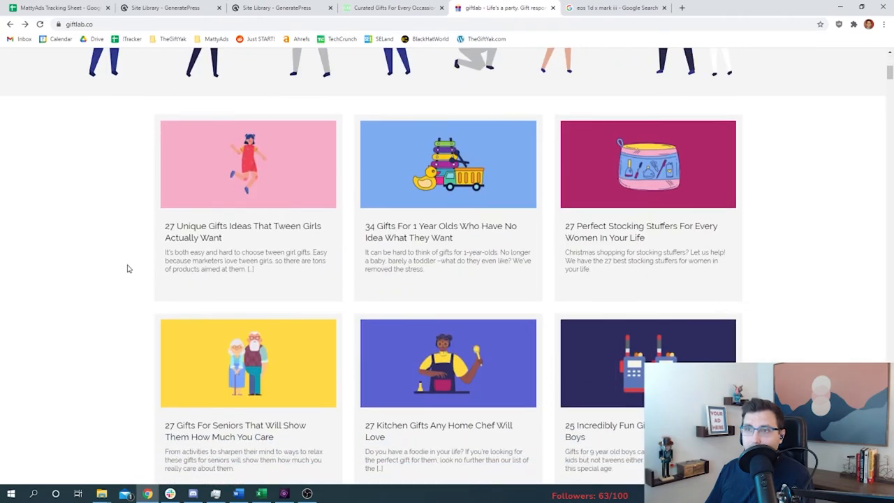
left_click(279, 8)
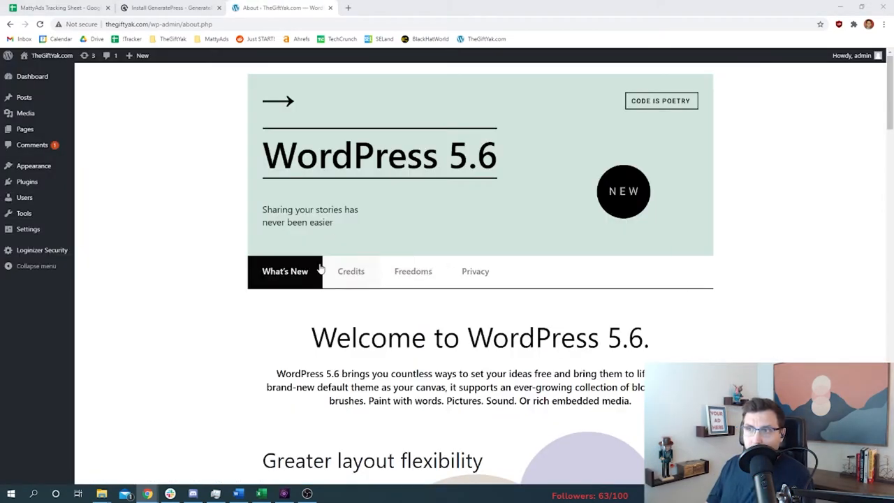
Search themes for generatepress, install it, and browse its starter Site Library.
left_click(33, 165)
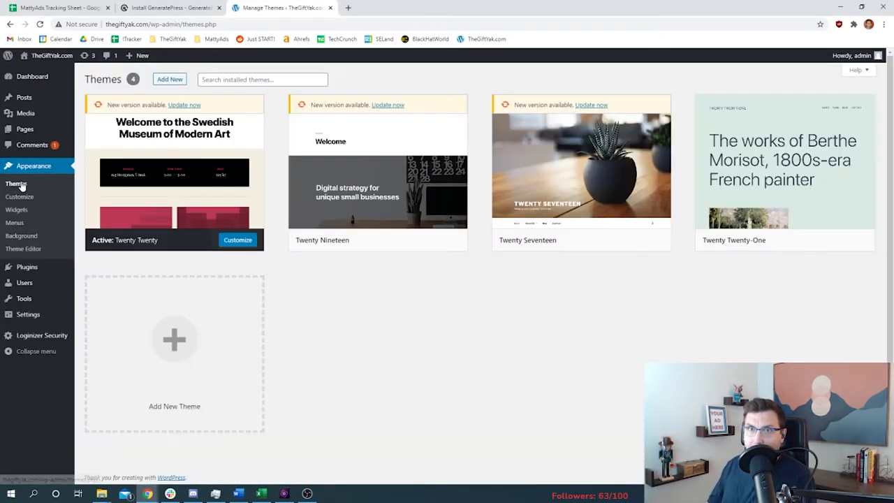
left_click(263, 79)
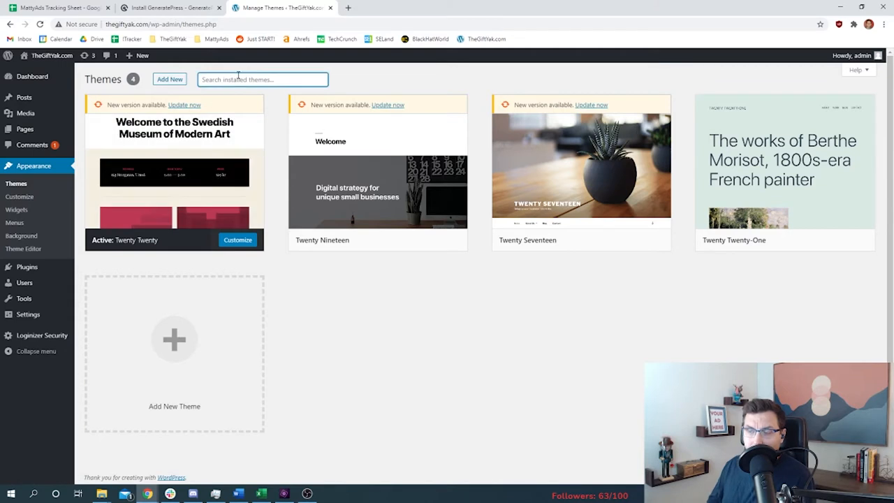
type("generatepress")
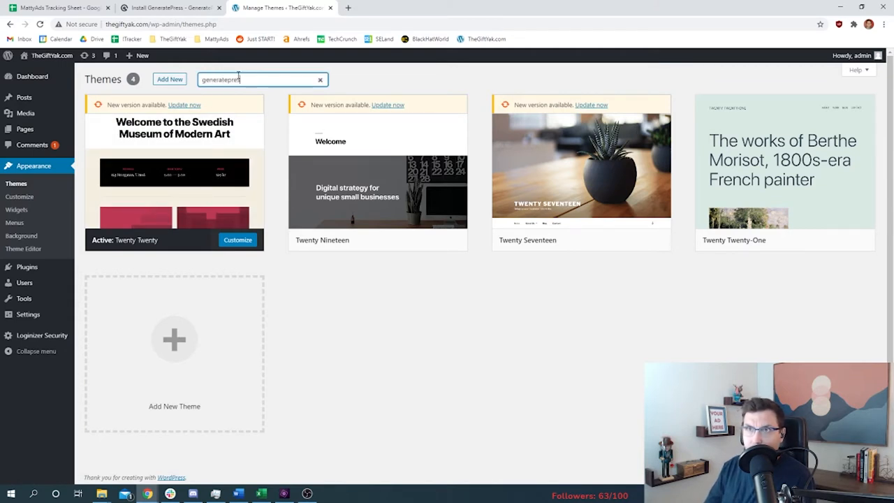
left_click(199, 278)
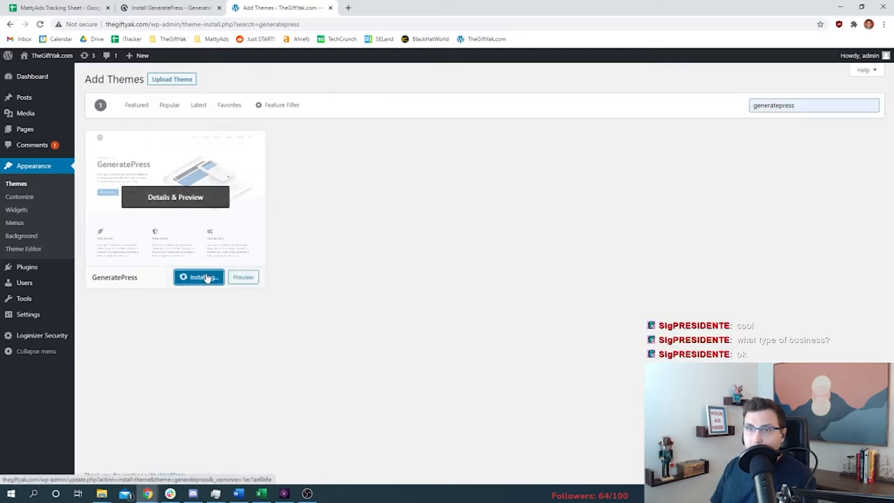
left_click(199, 277)
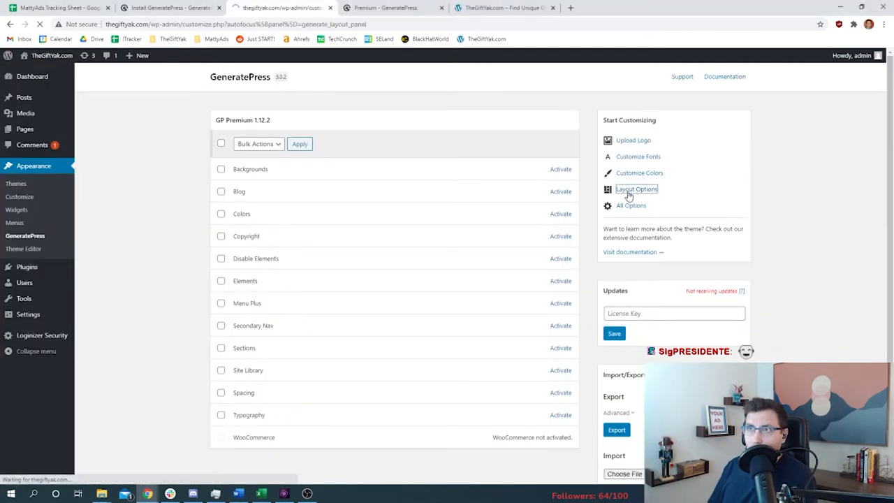
left_click(635, 188)
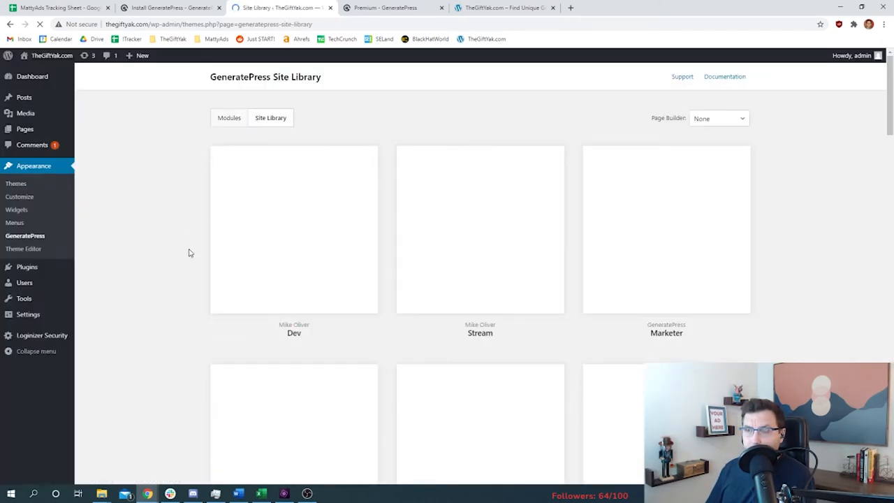
scroll("down", 3)
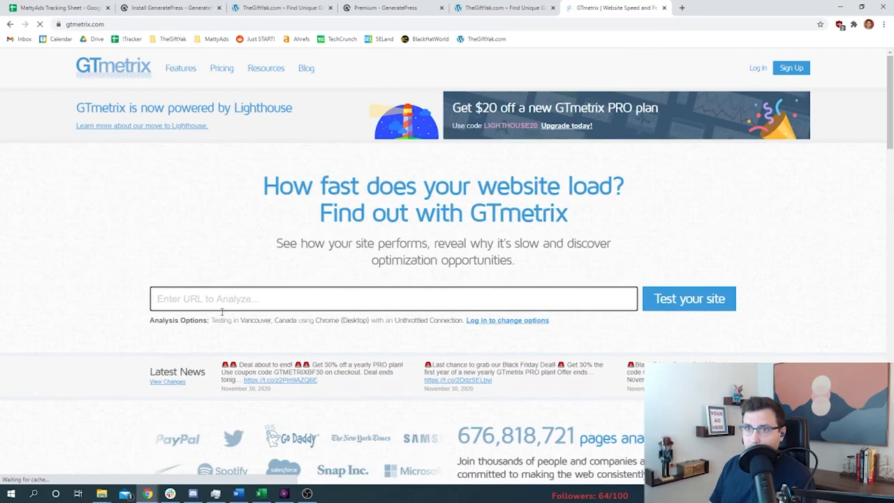
Run a GTmetrix speed test on thegiftyak.com.
left_click(689, 298)
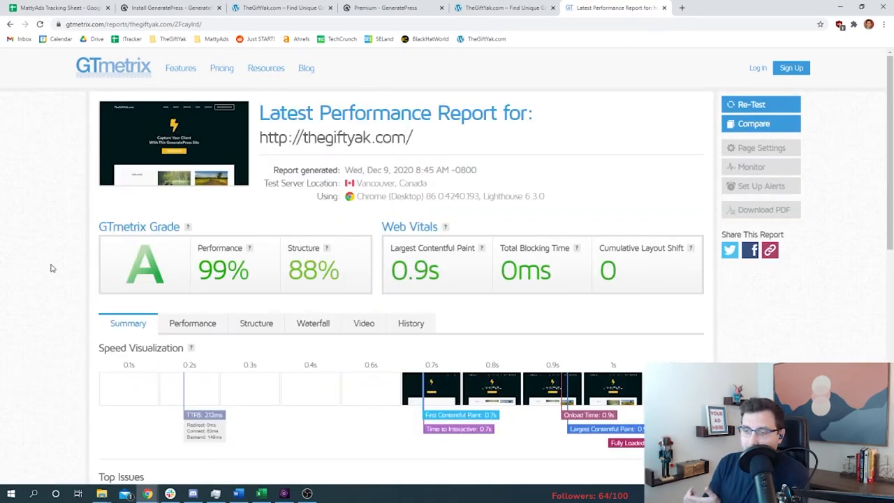
mouse_move(189, 264)
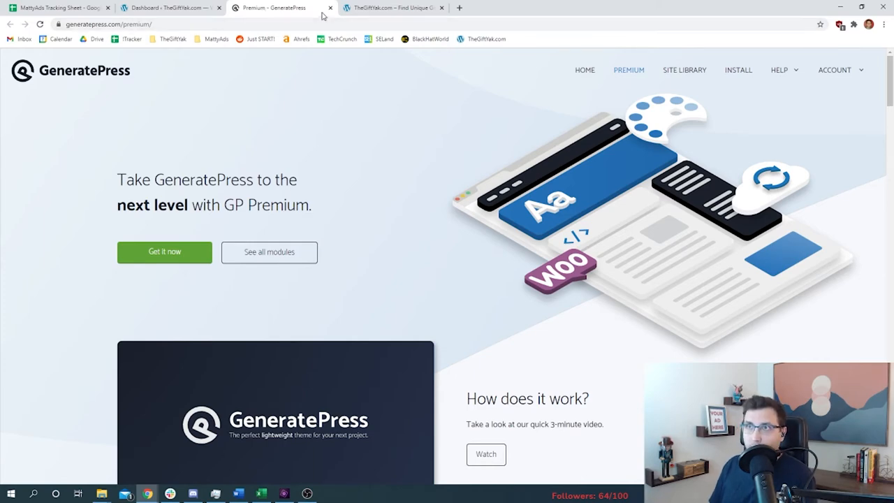
Go to canva.com in a new tab and add a cartoon yak head element to the logo design.
left_click(172, 8)
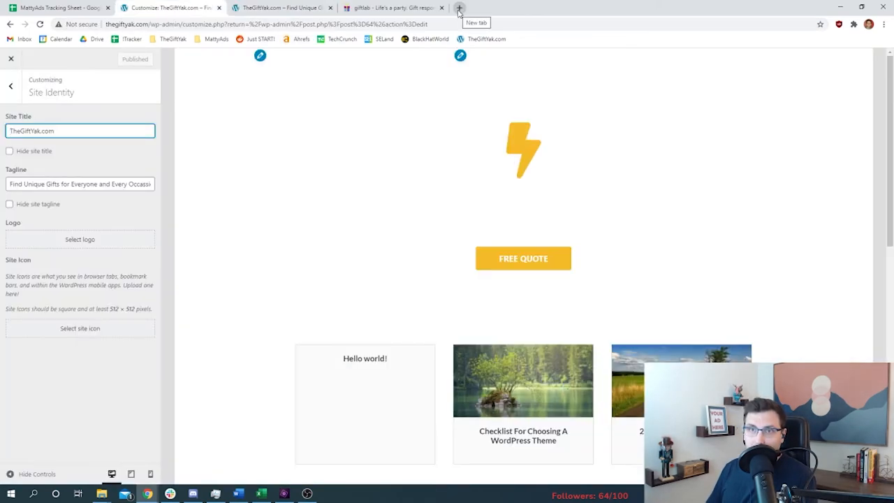
left_click(459, 8)
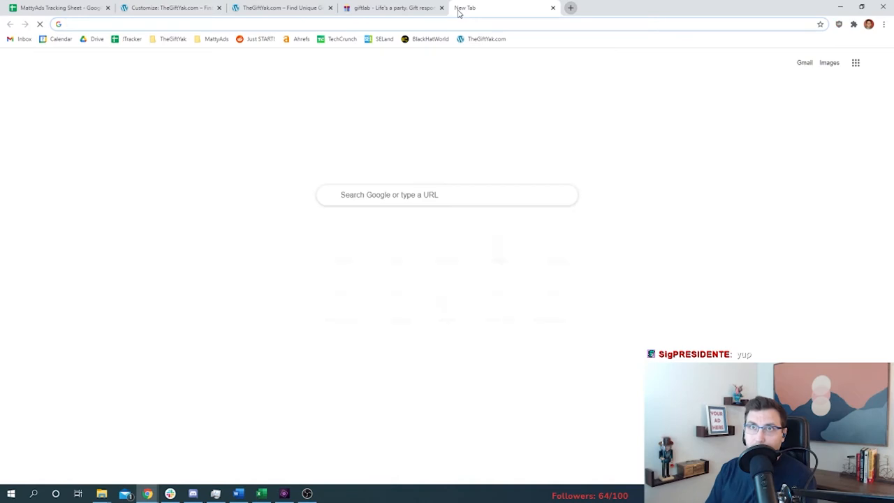
type("canva.com/design/DAEP2OBtUFY/jVhG1X13zvQ7dUcwS51bQ/edit")
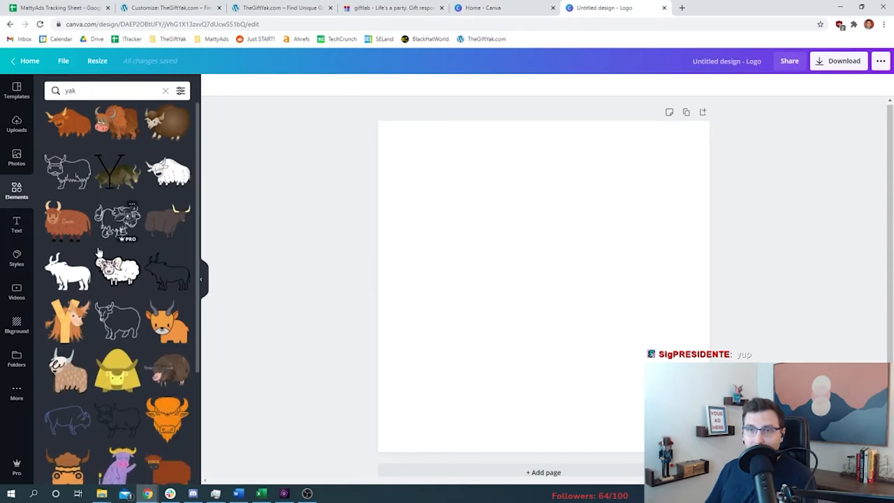
scroll("down", 3)
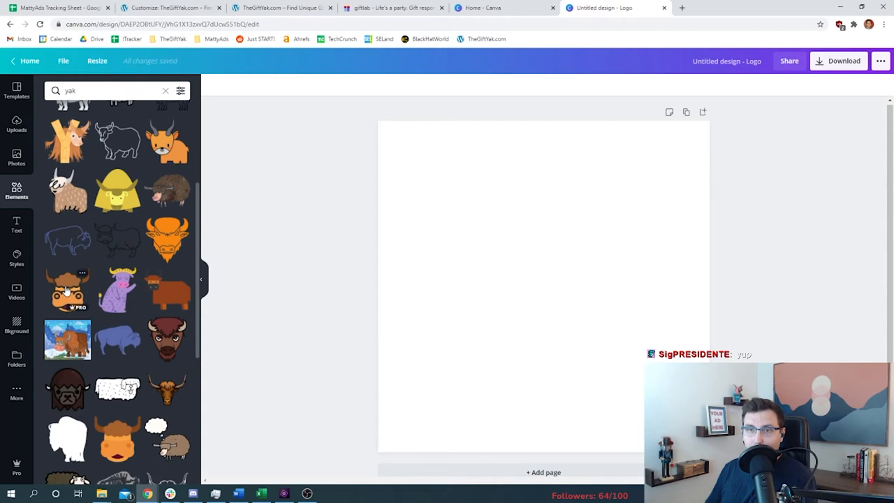
left_click(843, 60)
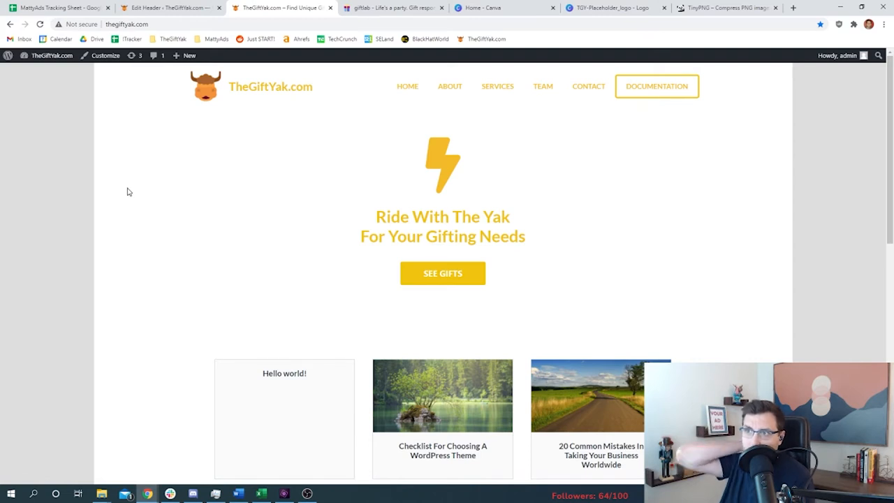
Compare with giftlab, adjust the container's content padding, and check a homepage post.
left_click(394, 8)
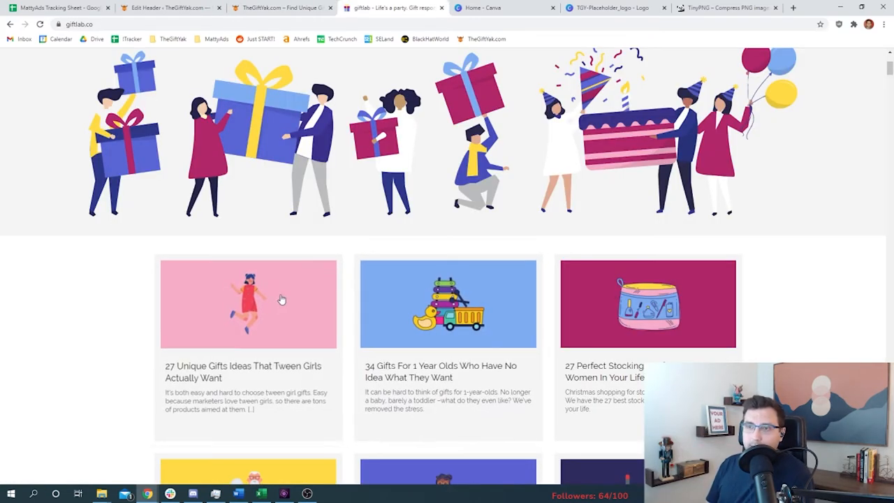
mouse_move(280, 297)
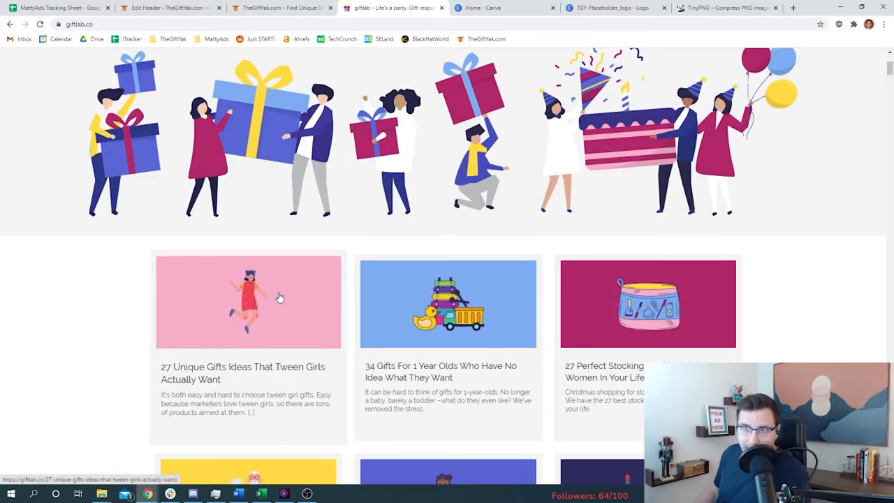
mouse_move(191, 271)
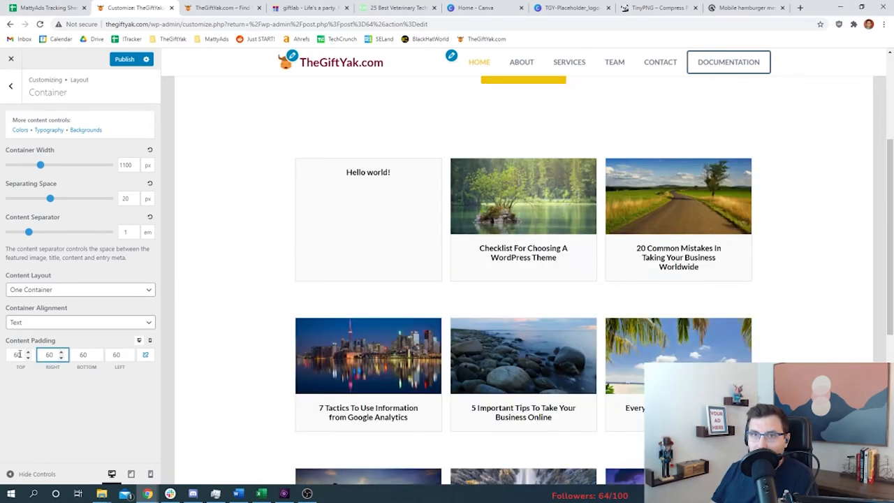
left_click(48, 355)
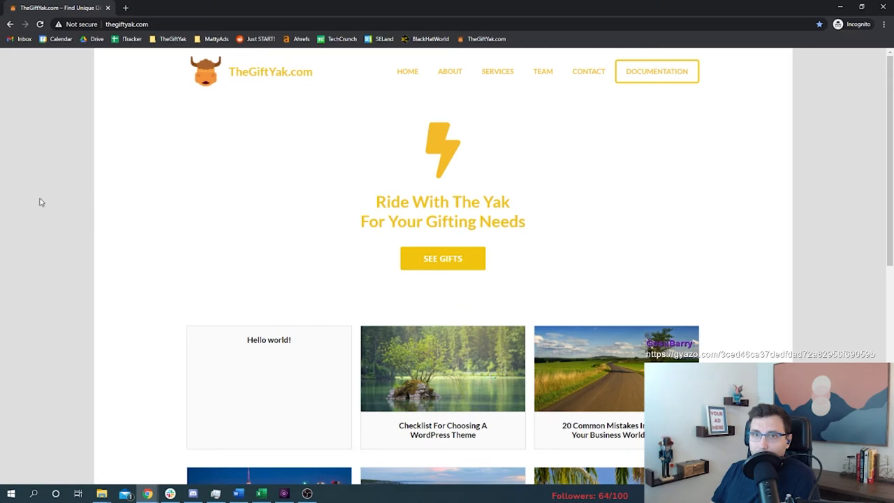
mouse_move(88, 241)
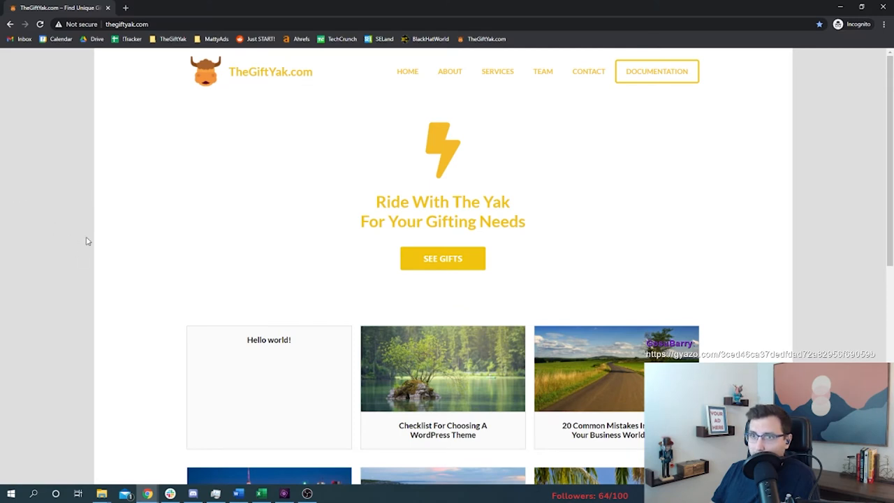
mouse_move(421, 366)
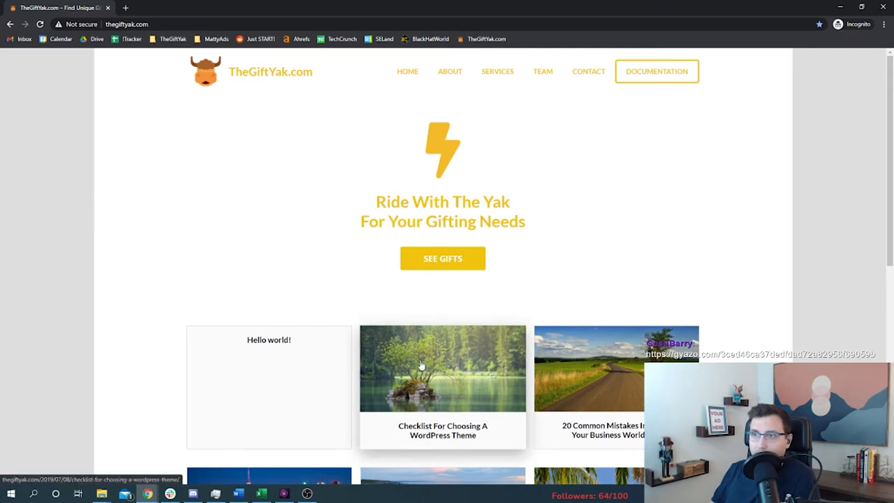
left_click(442, 368)
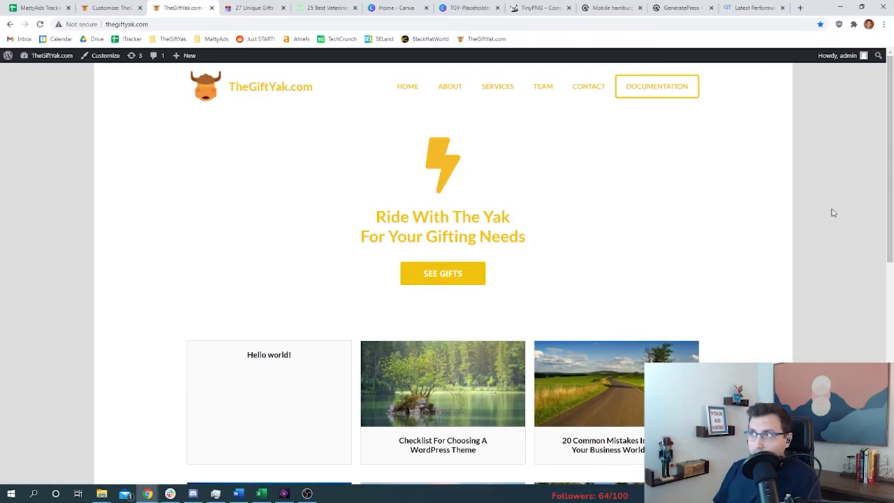
In Canva's Elements panel, clear the kids search and search for gift graphics.
left_click(102, 7)
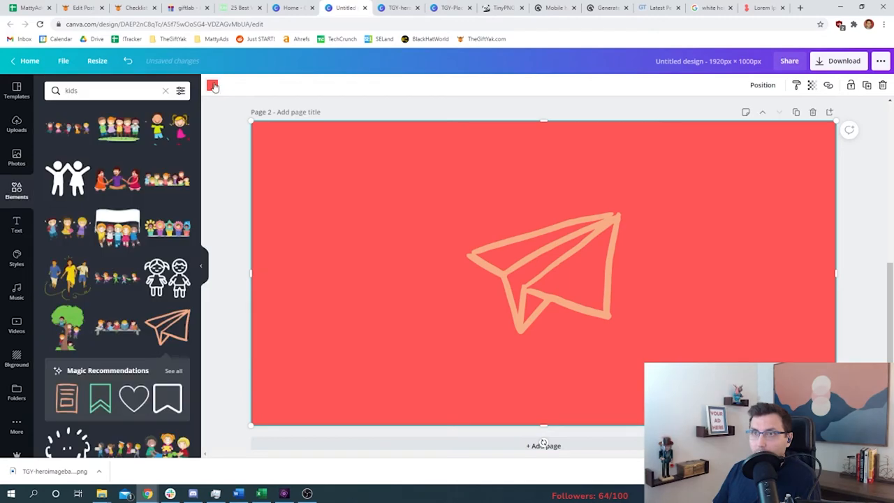
left_click(212, 84)
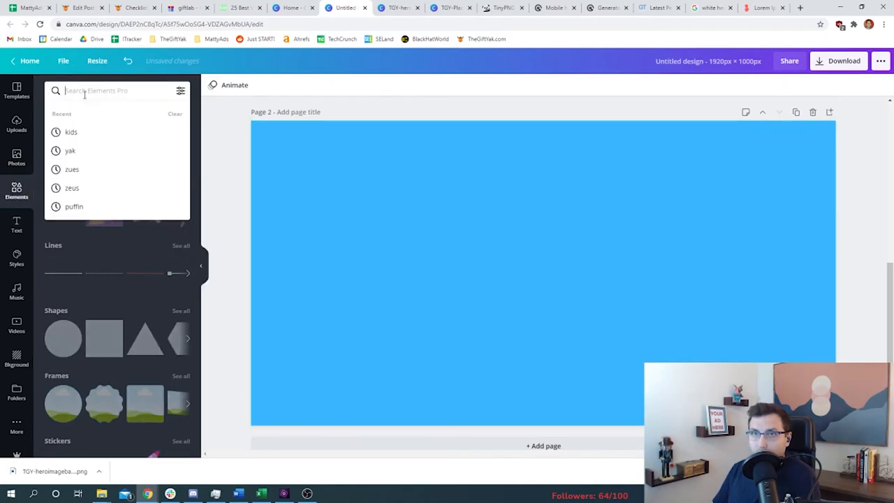
type("giftyak.com")
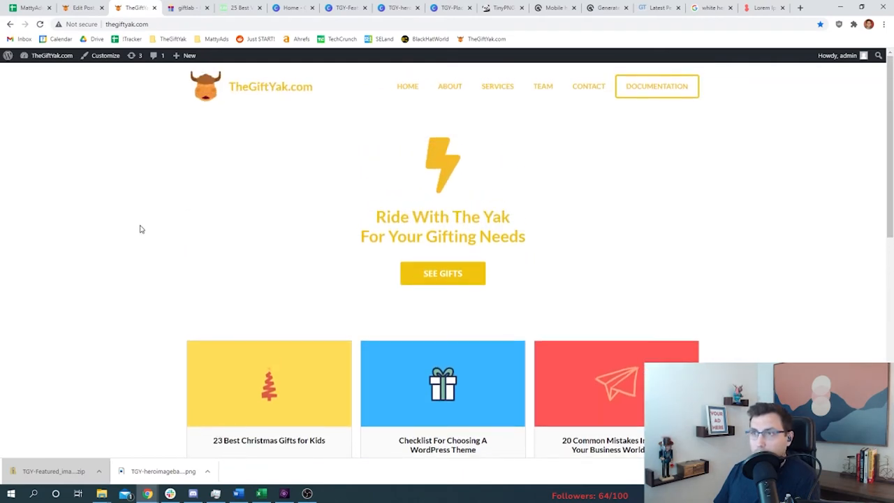
mouse_move(157, 120)
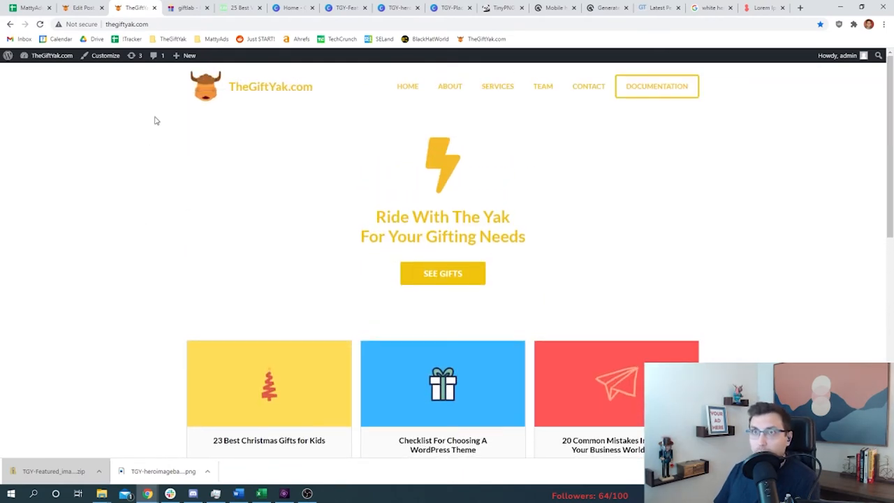
Scroll the homepage's featured images and publish the Additional CSS changes.
scroll("down", 3)
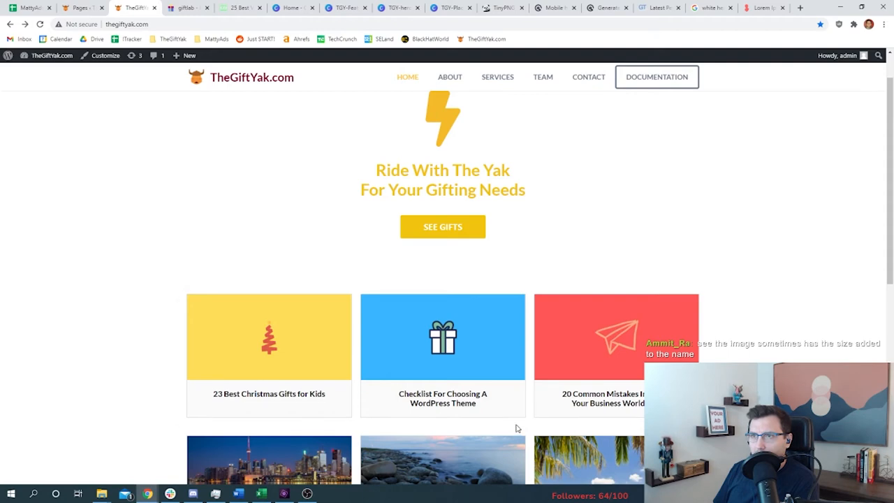
scroll("down", 3)
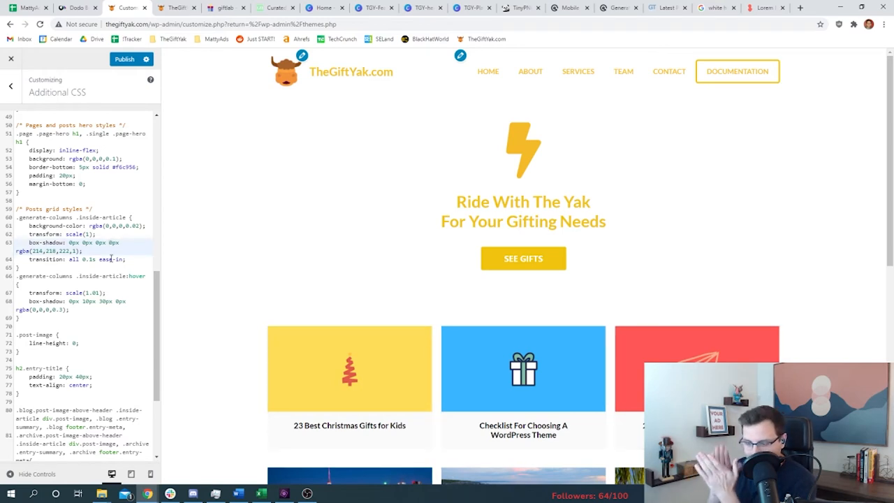
left_click(124, 58)
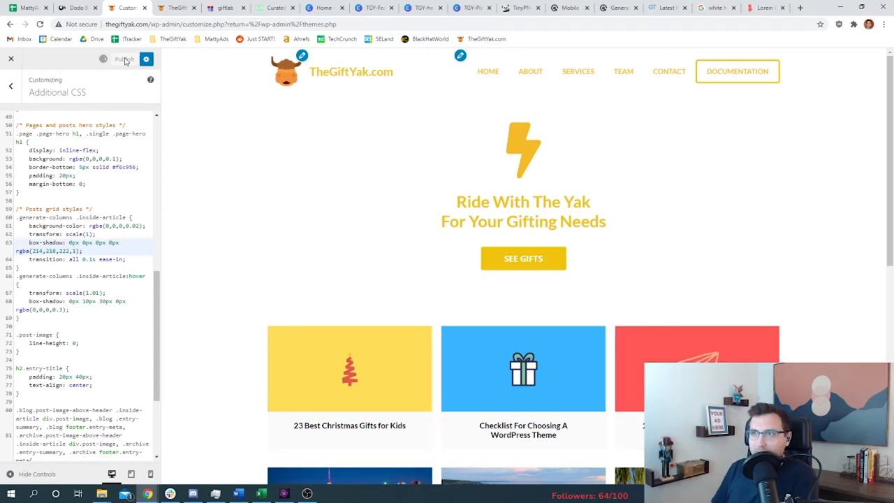
left_click(124, 58)
type("thegiftyak.com/giftideas/")
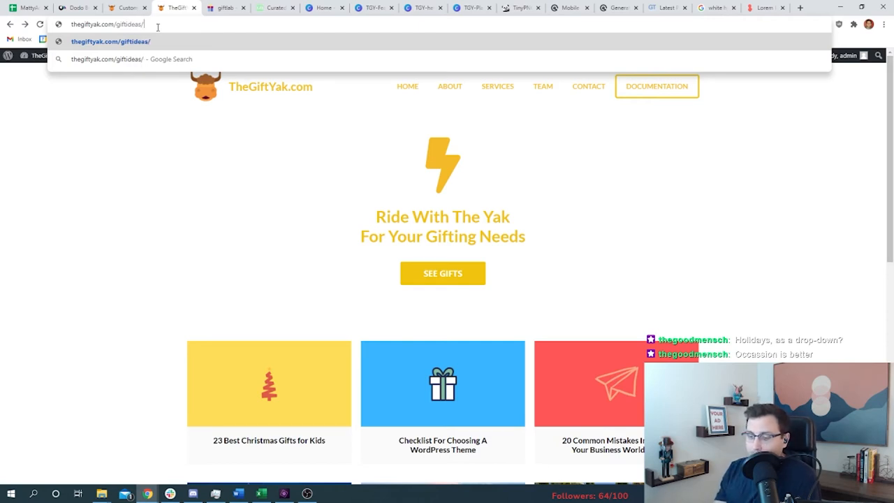
Draft thegiftyak.com/giftideas/23-best-firefighter-gift-ideas in the address bar and highlight 'giftideas'.
type("23-best-")
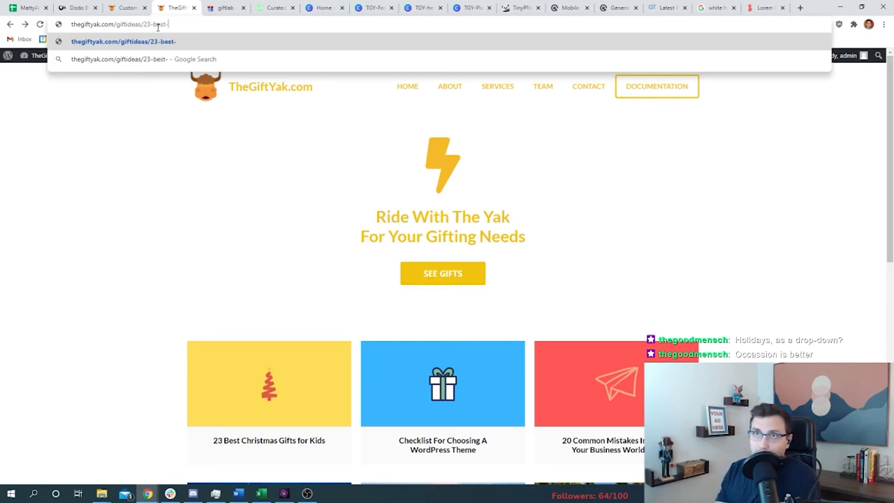
type("firefighter-g")
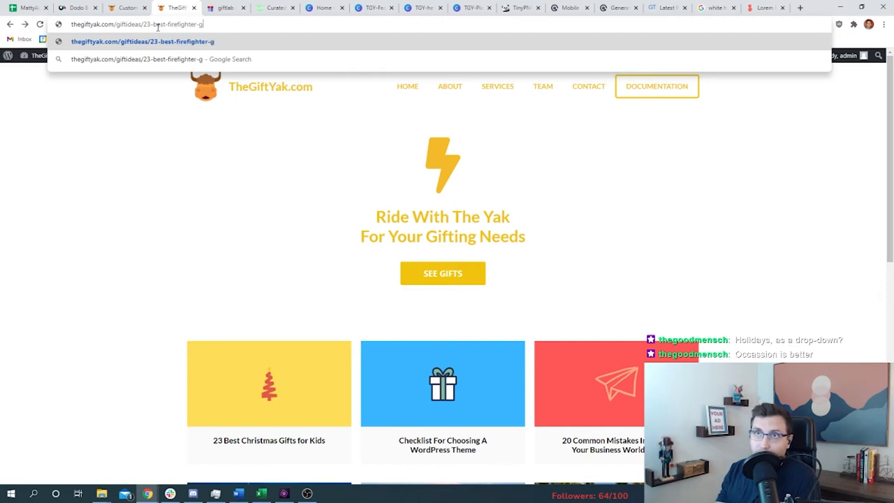
type("ift-ideas")
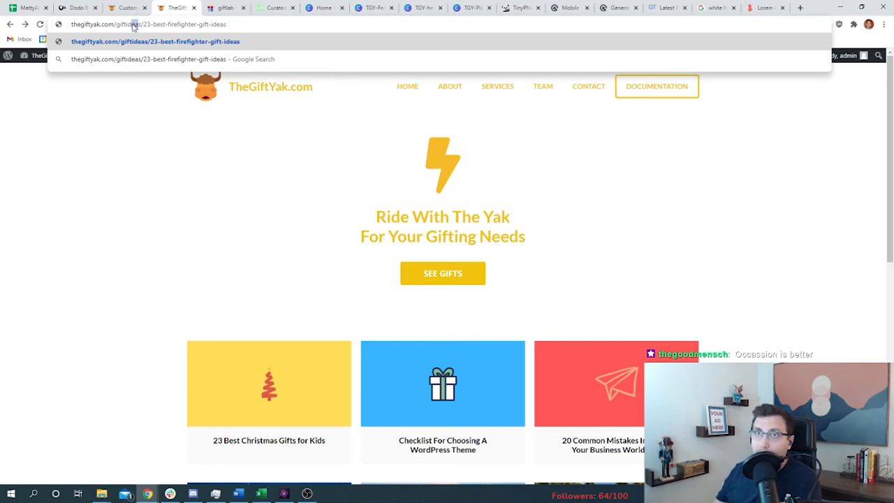
double_click(129, 24)
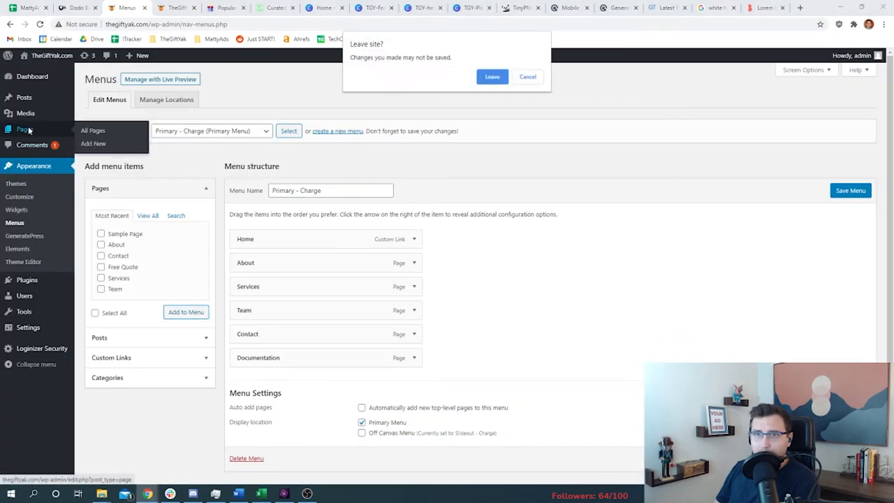
Leave the menu editor, check the published Gift Ideas page, then return to Appearance > Menus.
left_click(491, 77)
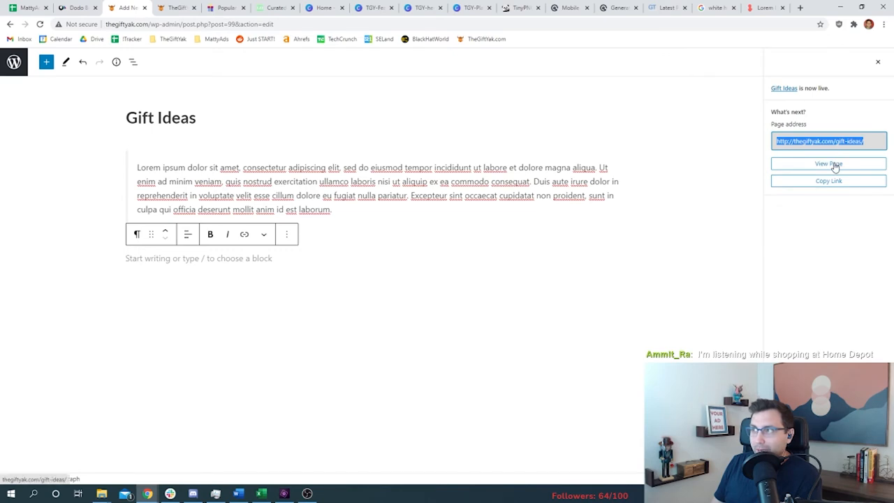
left_click(828, 163)
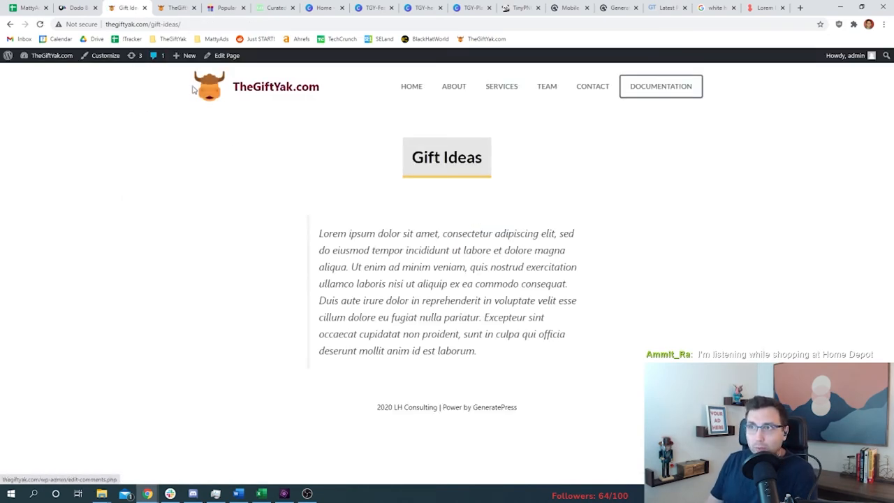
mouse_move(359, 99)
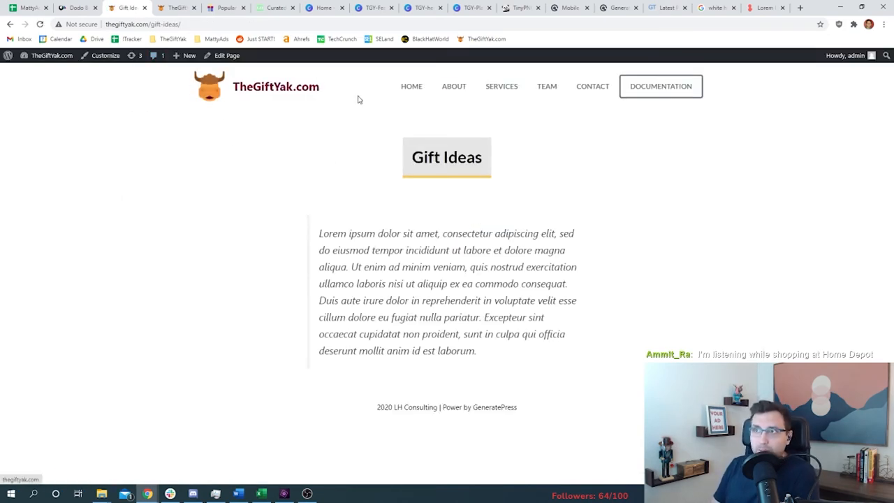
left_click(227, 55)
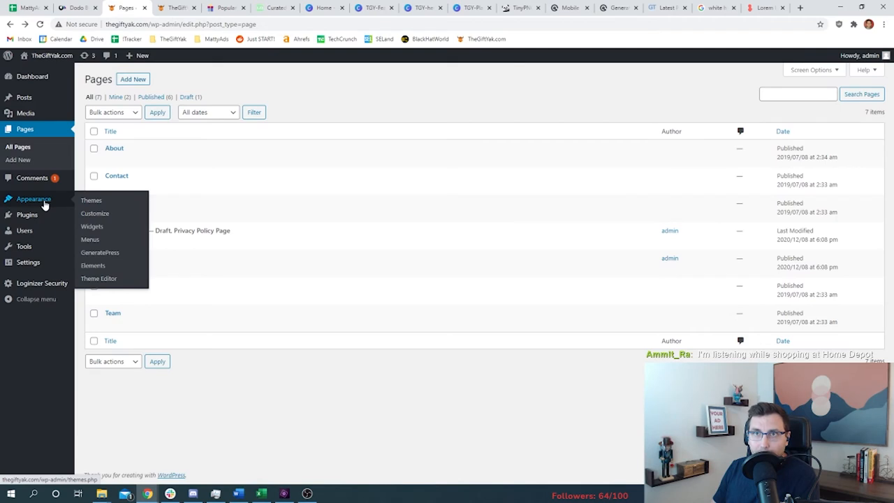
left_click(90, 239)
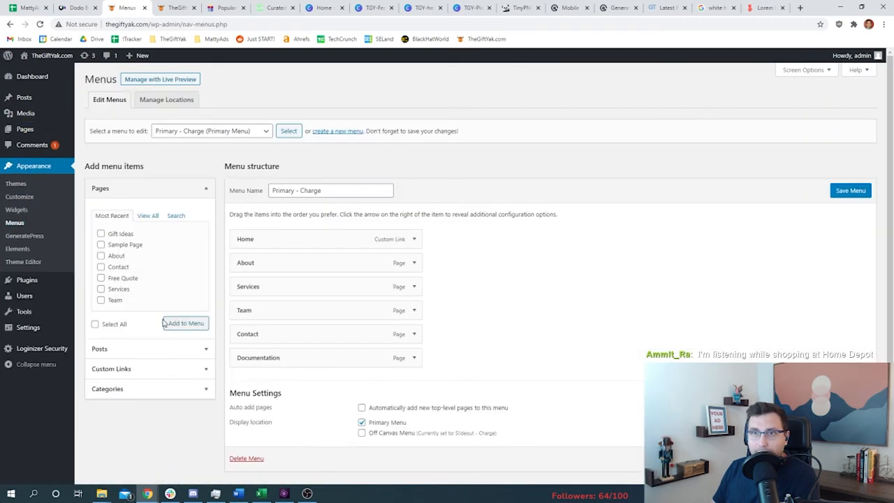
Add the Gift Ideas page to the Primary Charge menu and verify it on the live site menu.
left_click(102, 233)
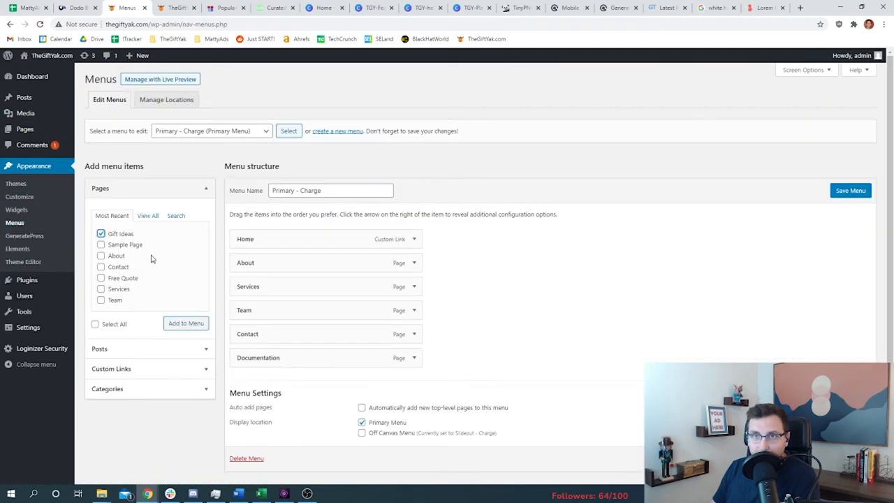
left_click(186, 323)
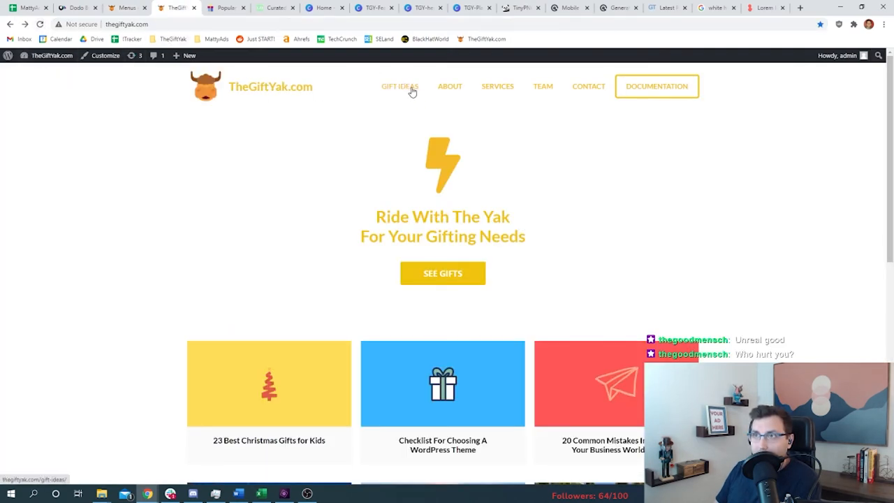
left_click(400, 86)
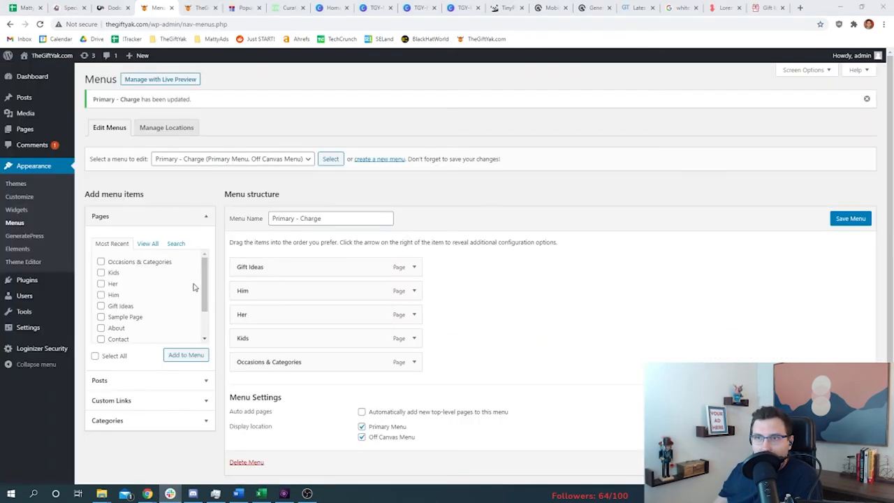
left_click(200, 8)
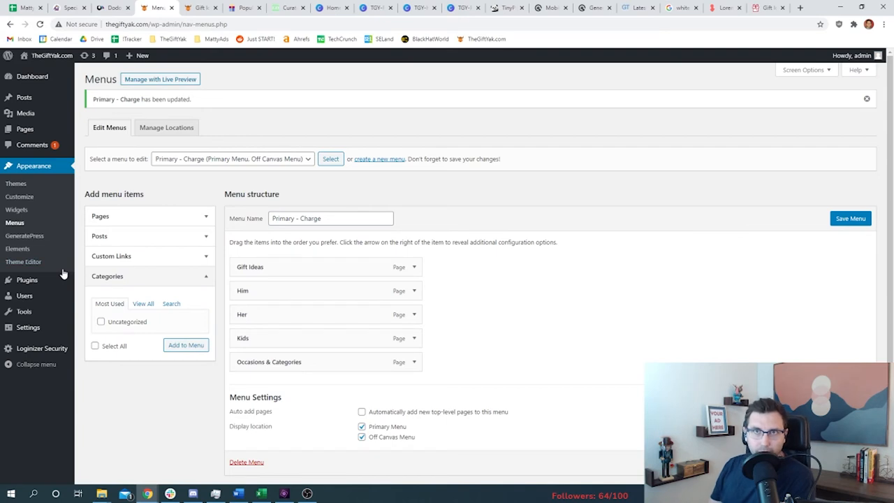
mouse_move(23, 97)
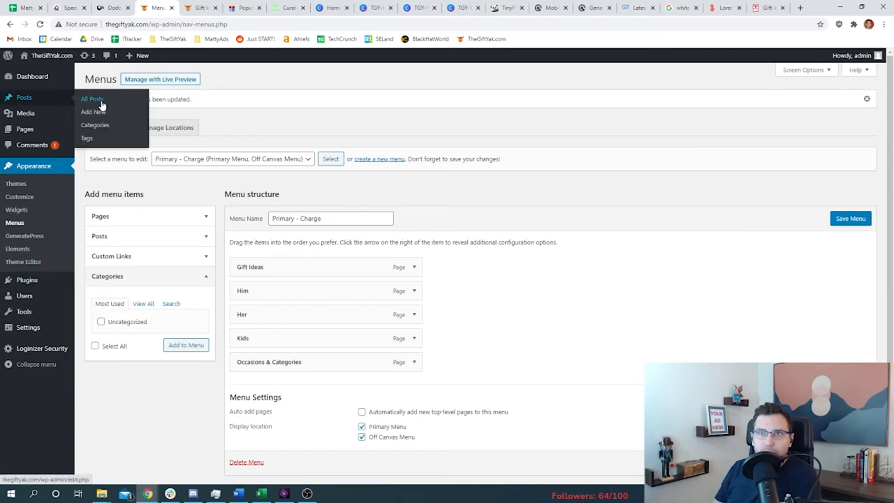
Create a 'Him' category and assign it to the 23 Best Christmas Gifts for Kids post.
left_click(94, 125)
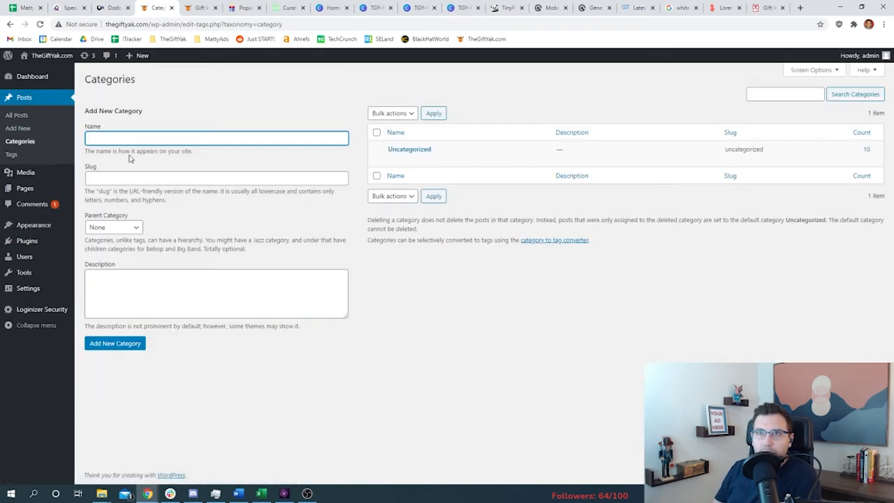
mouse_move(303, 230)
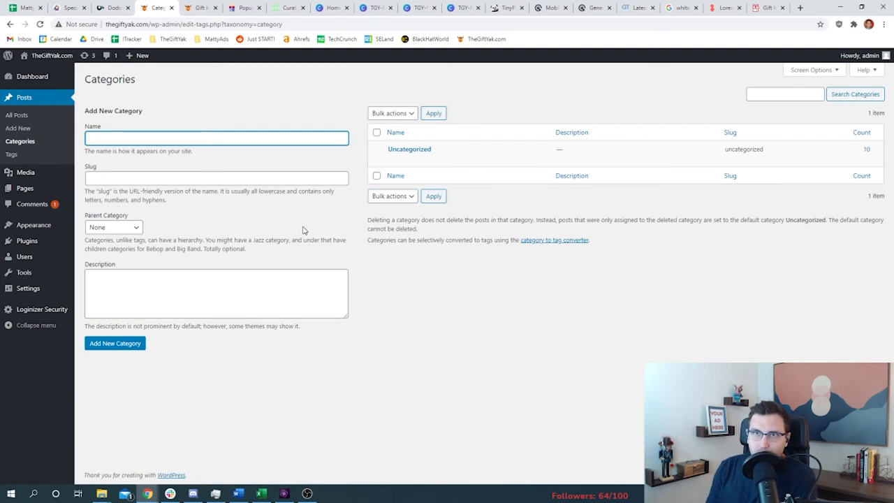
left_click(202, 8)
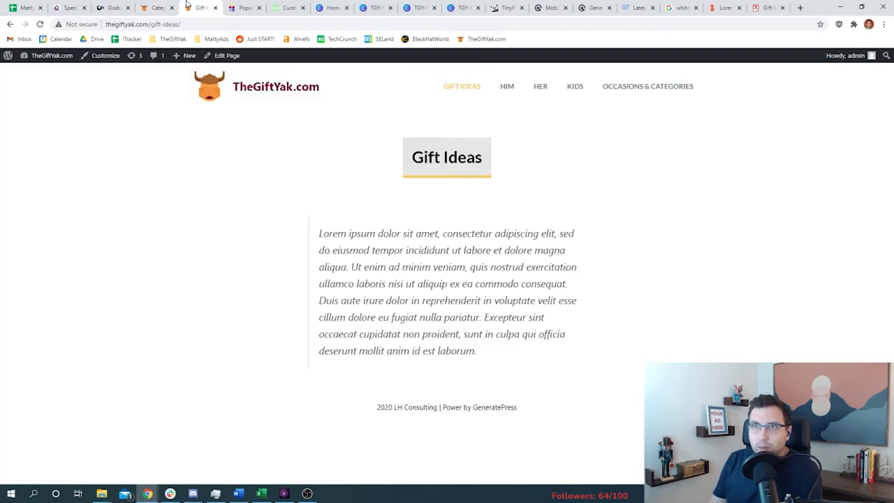
left_click(507, 86)
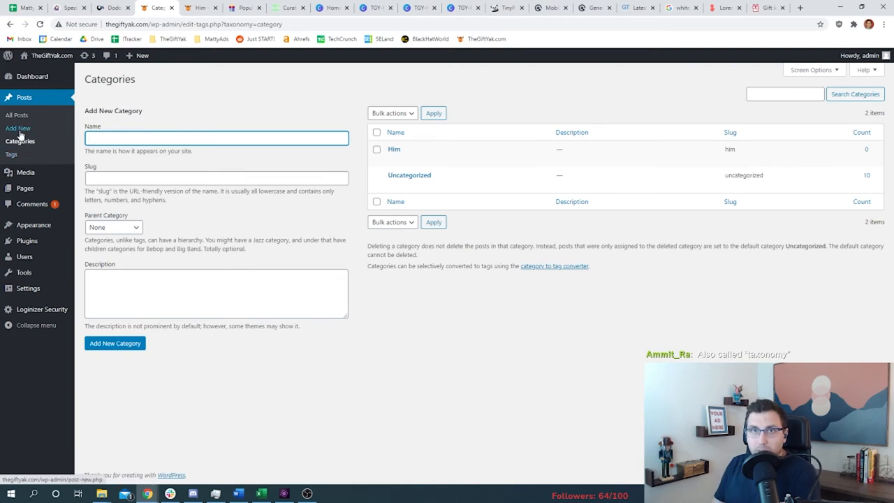
left_click(16, 115)
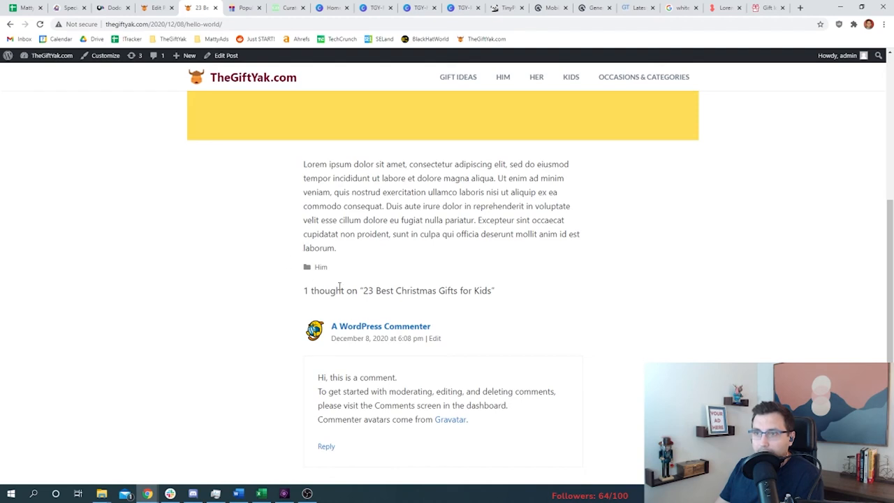
left_click(226, 55)
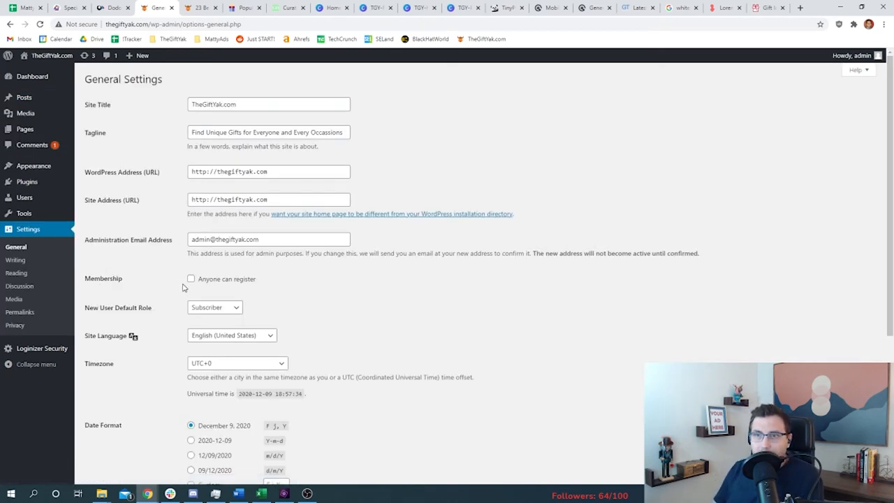
Set permalinks to a custom /%category%/%postname%/ structure in Settings > Permalinks.
scroll("down", 3)
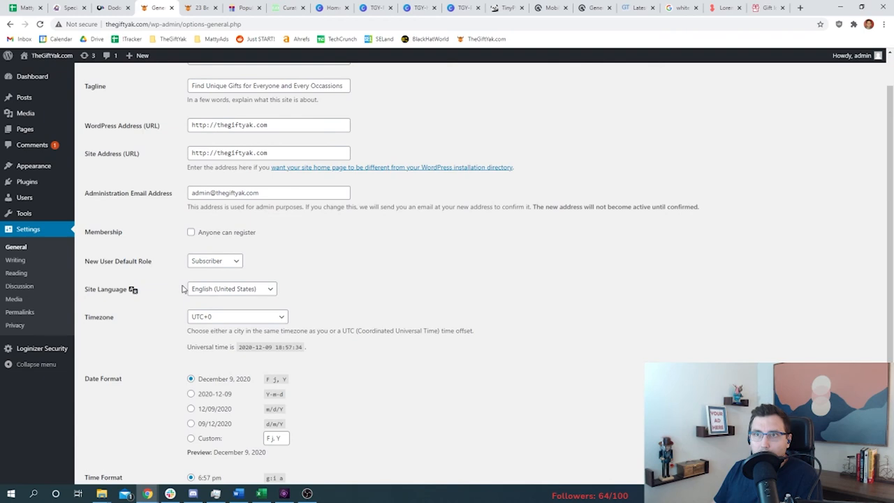
left_click(19, 312)
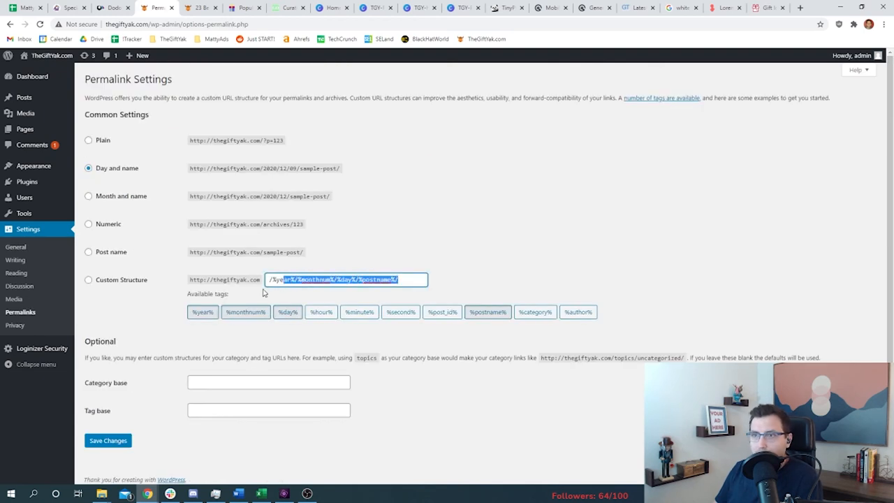
left_click(535, 312)
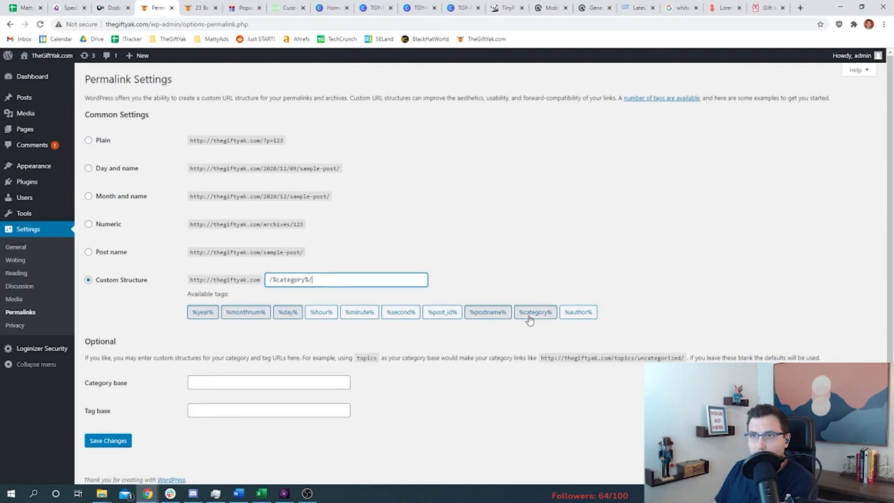
left_click(488, 313)
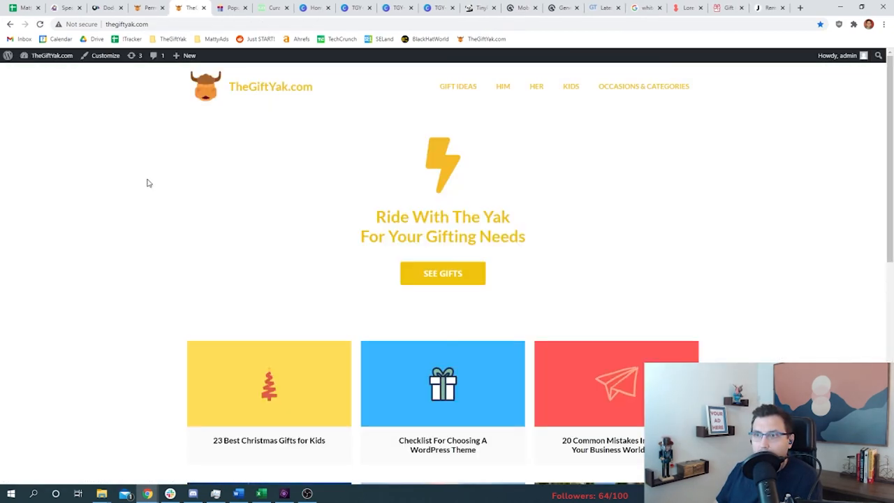
View the 23 Best Christmas Gifts for Kids post at its /him/ address, then return to Permalinks settings.
left_click(268, 383)
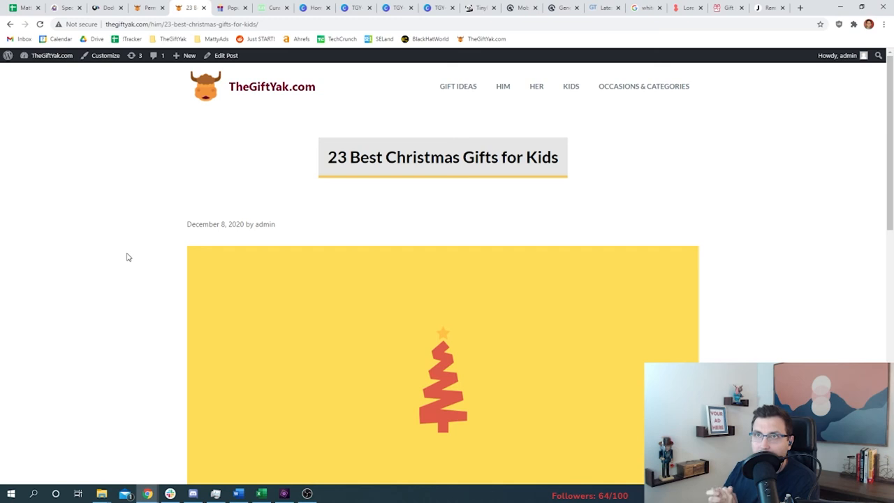
mouse_move(156, 193)
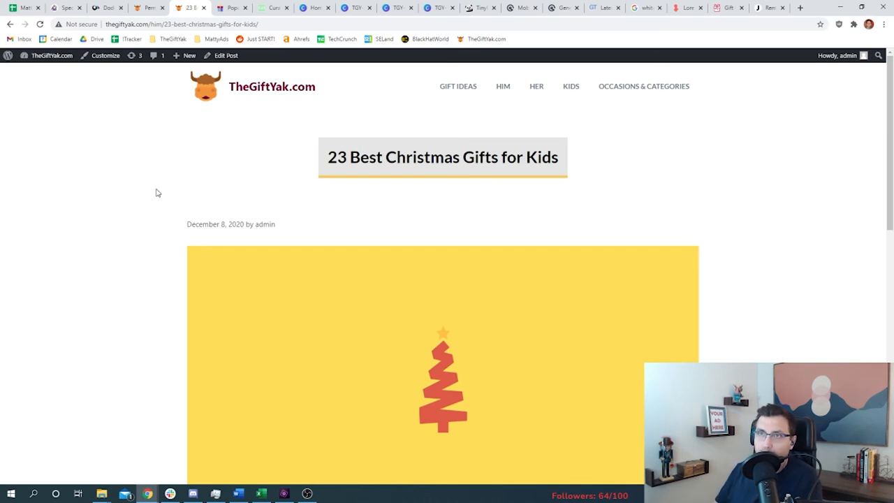
mouse_move(179, 42)
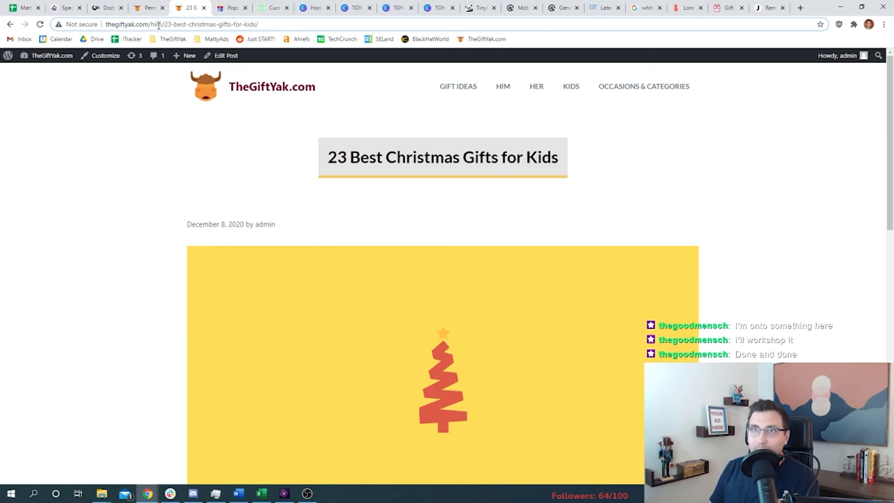
mouse_move(458, 85)
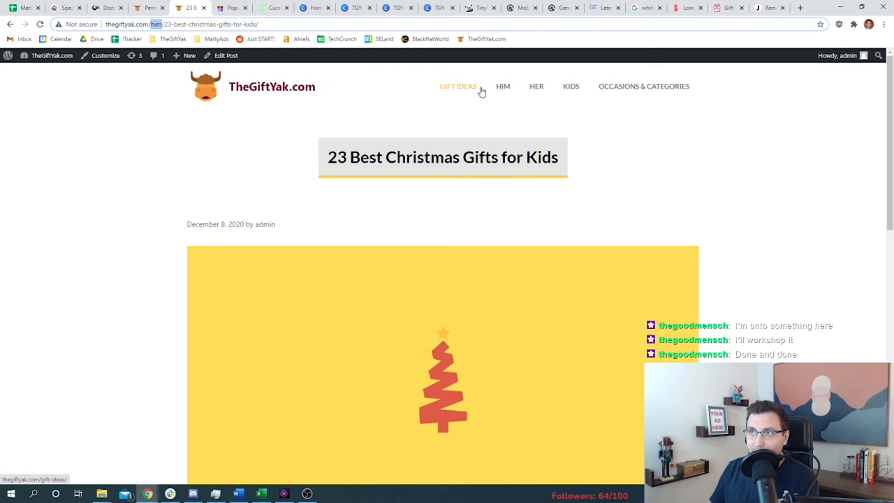
mouse_move(383, 104)
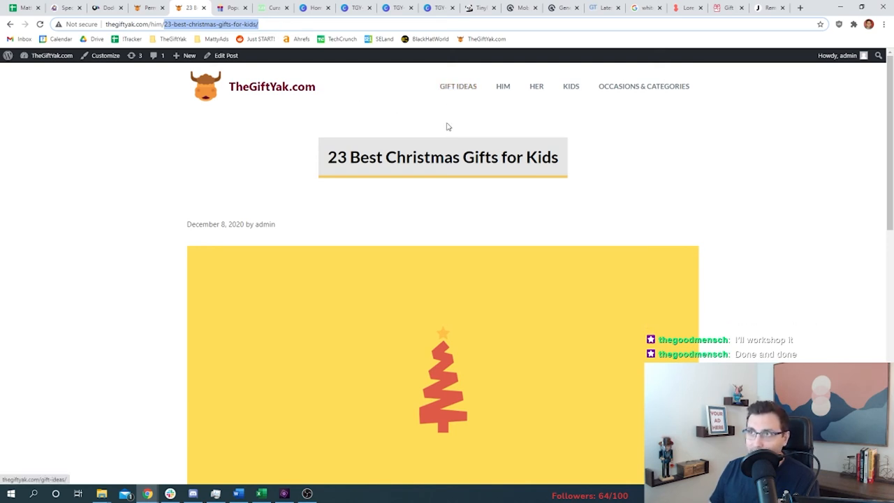
mouse_move(623, 89)
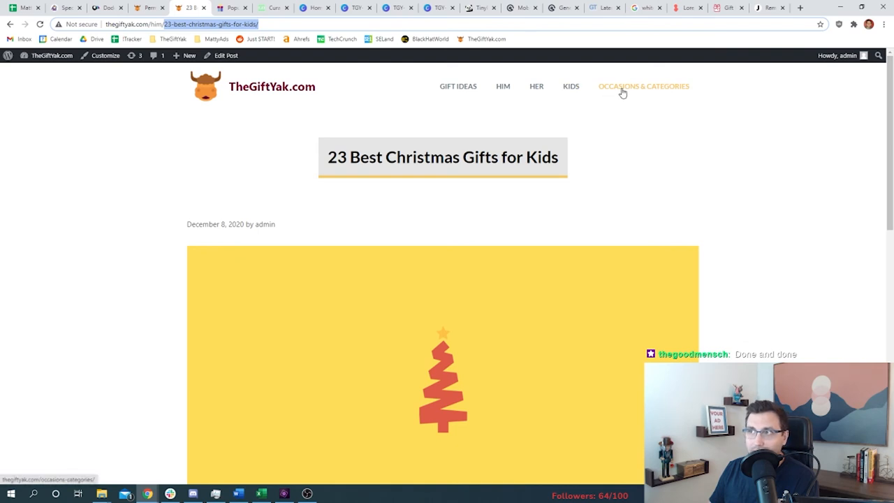
mouse_move(121, 128)
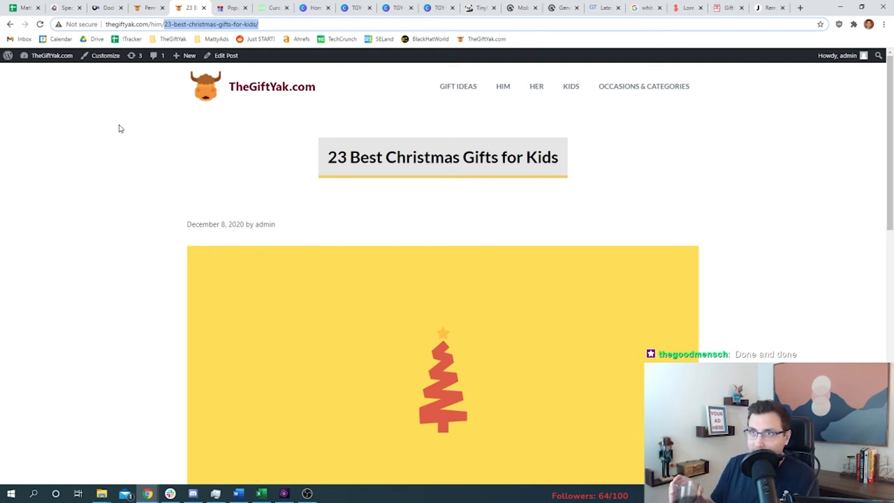
left_click(108, 7)
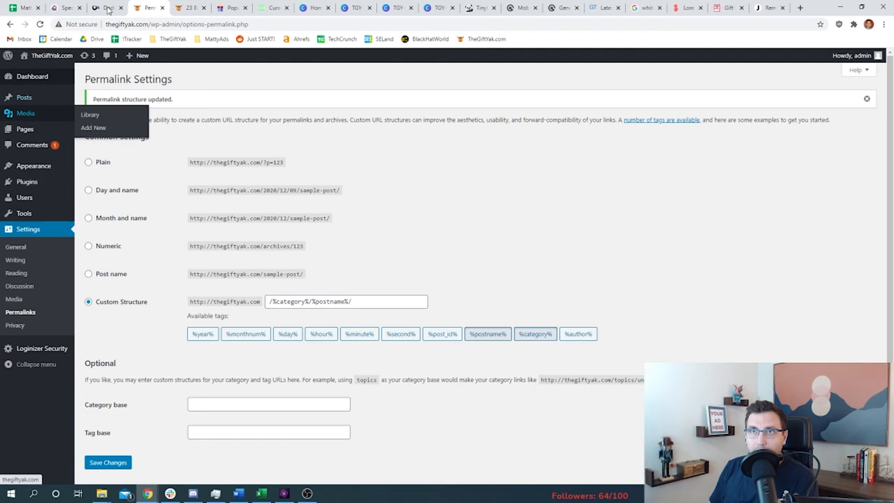
Give the Kids page a Latest Posts block with featured images filtered to the Kids category.
left_click(189, 7)
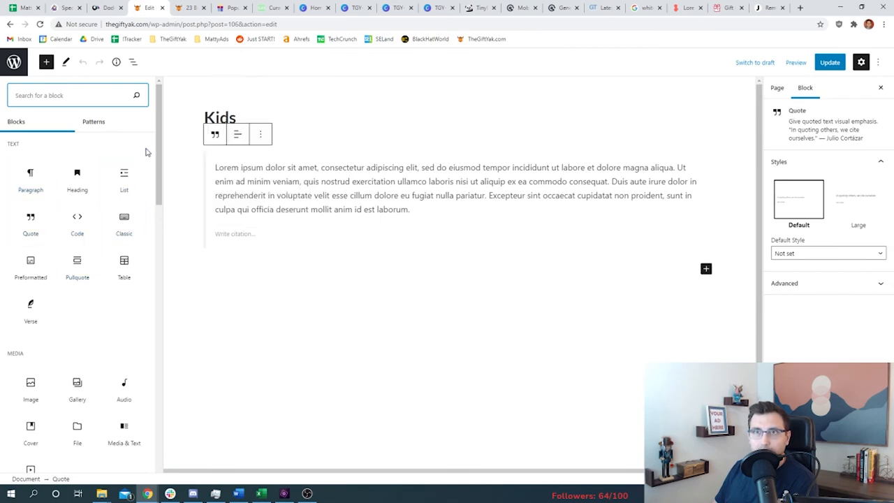
scroll("down", 3)
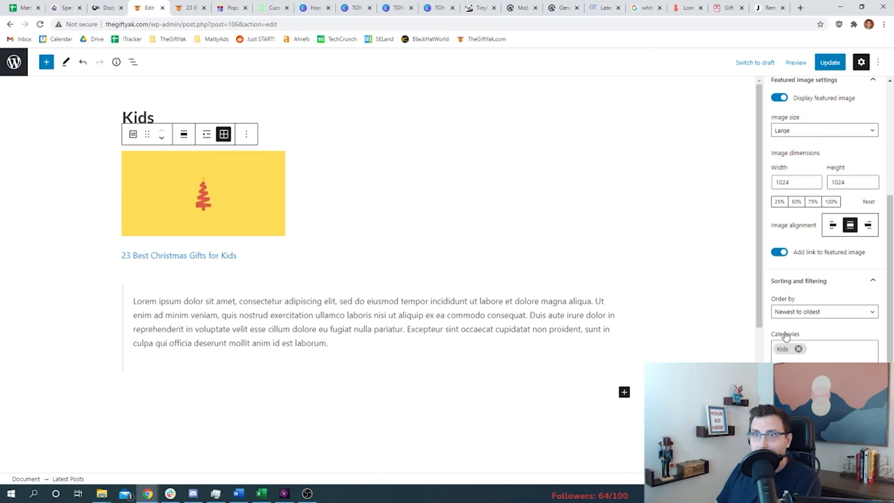
mouse_move(814, 340)
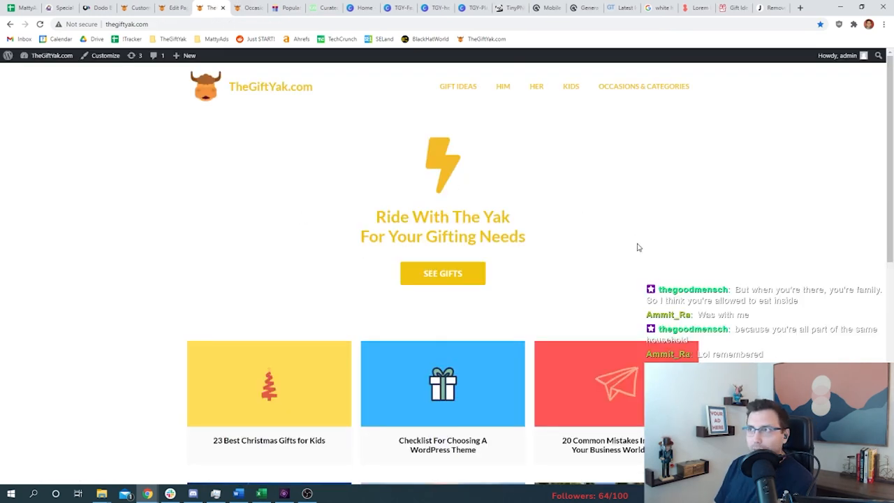
mouse_move(458, 86)
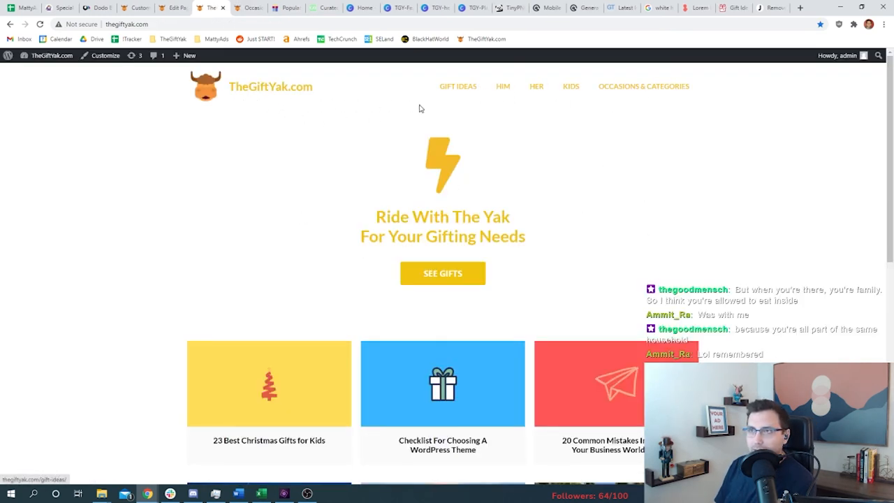
Check that the Gift Ideas and Him pages each list their categorized post, then return home.
left_click(457, 86)
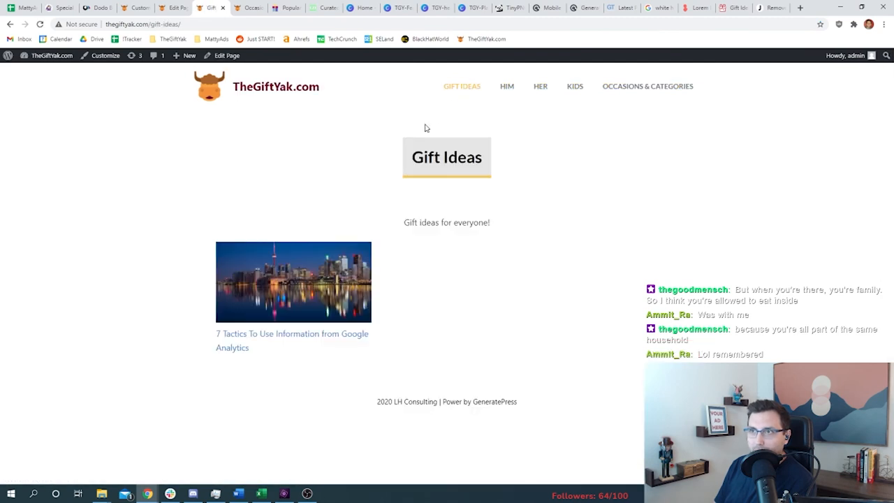
mouse_move(448, 323)
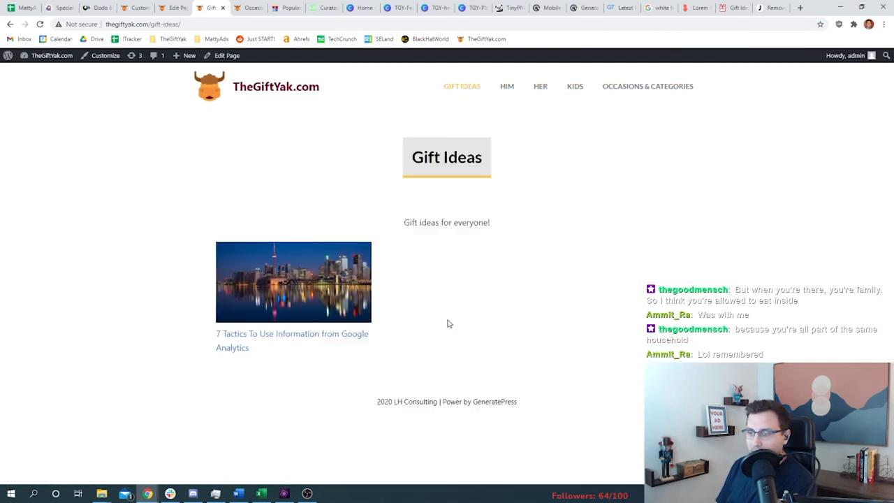
mouse_move(213, 261)
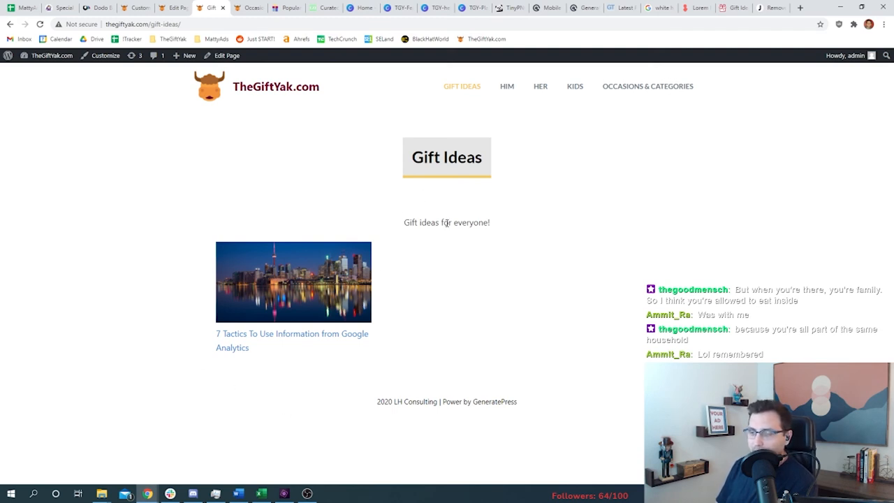
left_click(506, 86)
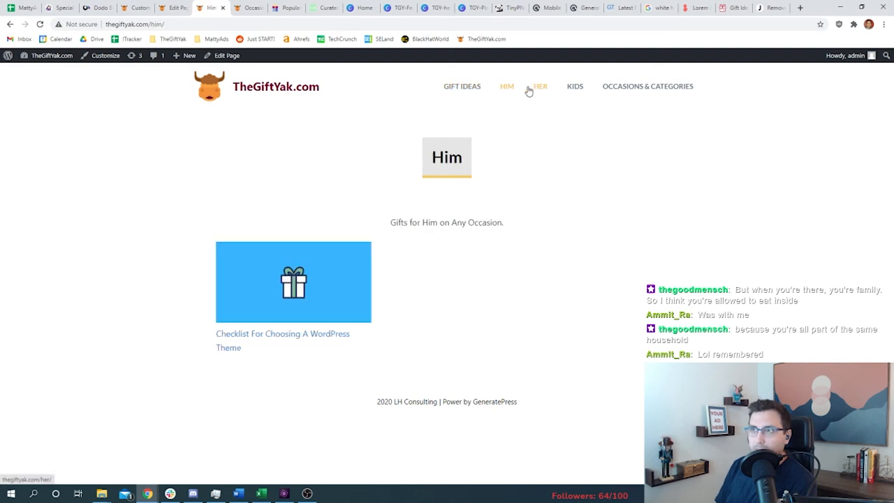
left_click(647, 86)
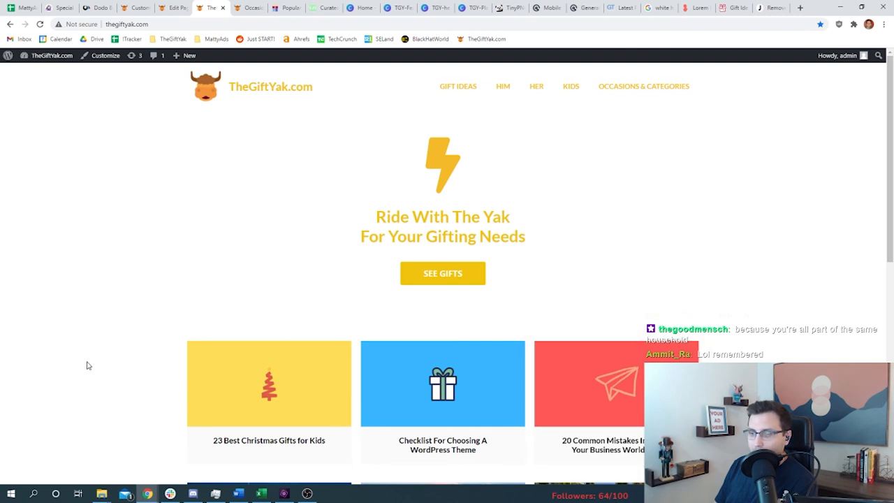
mouse_move(220, 391)
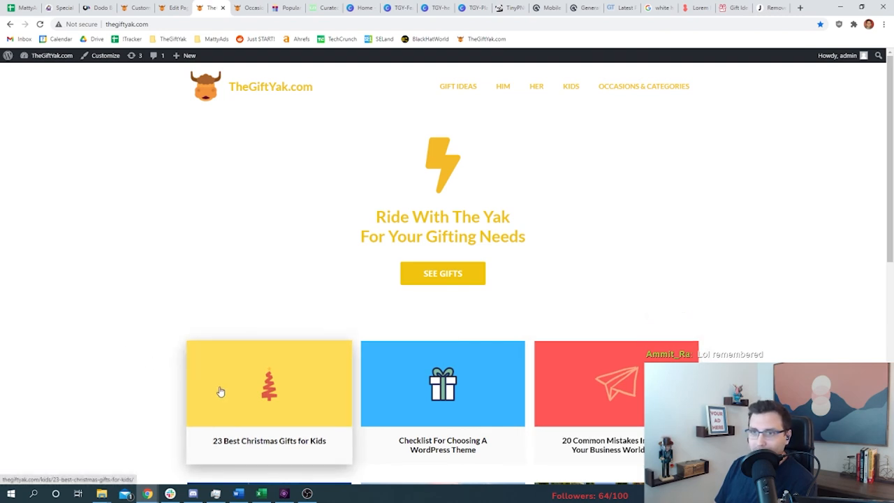
mouse_move(265, 323)
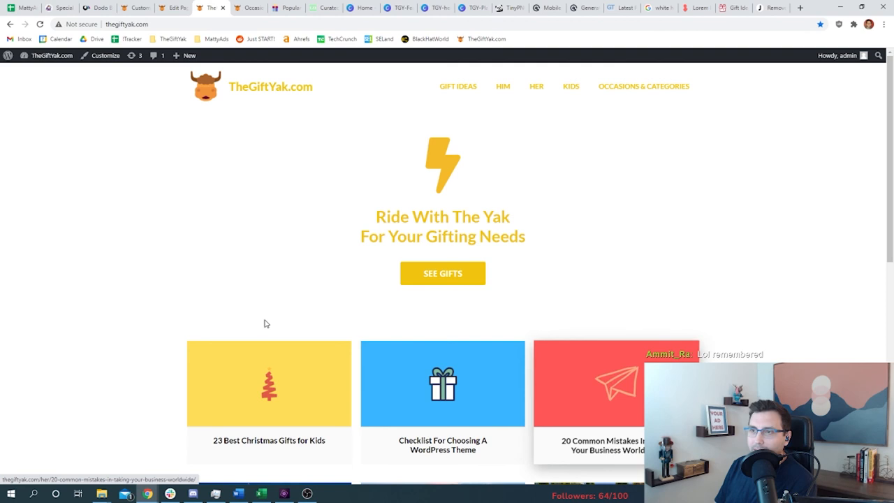
Revisit the Christmas gifts post, go back home, and switch to the GeneratePress website.
left_click(268, 383)
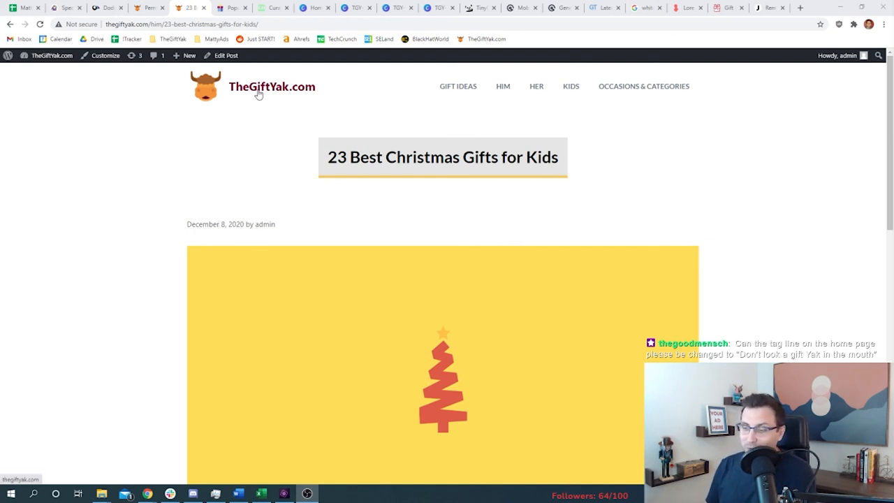
left_click(271, 87)
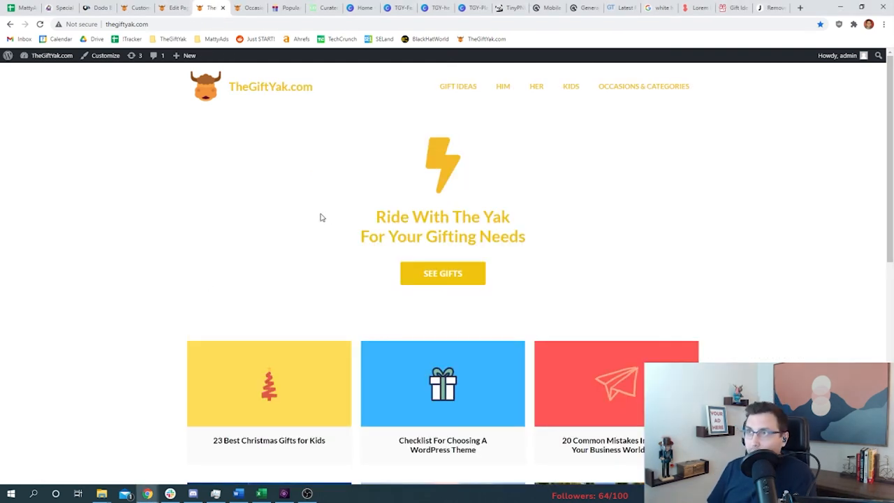
left_click(585, 8)
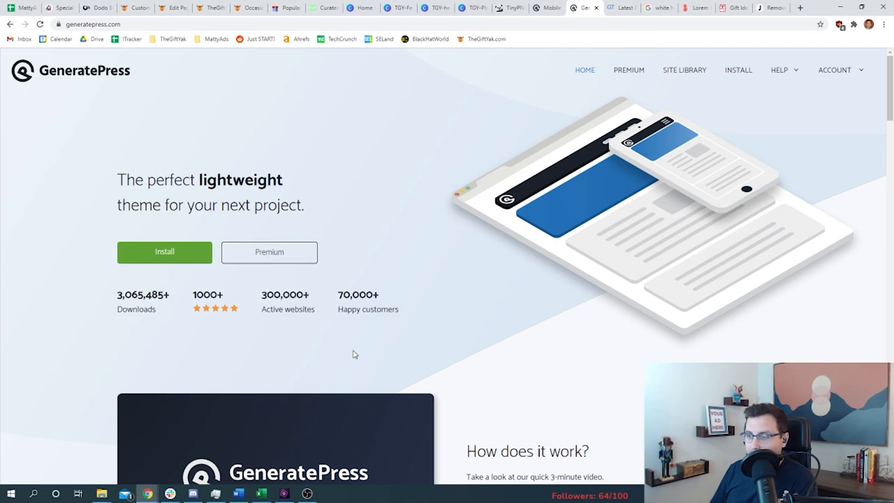
mouse_move(402, 267)
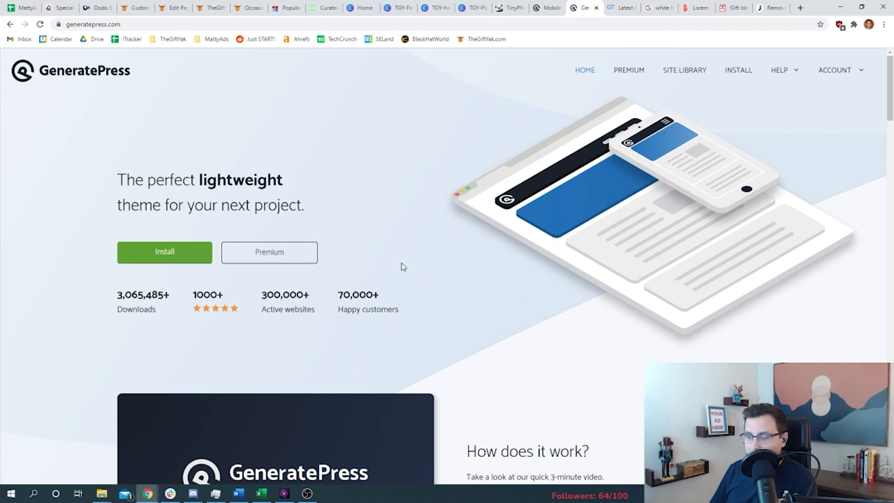